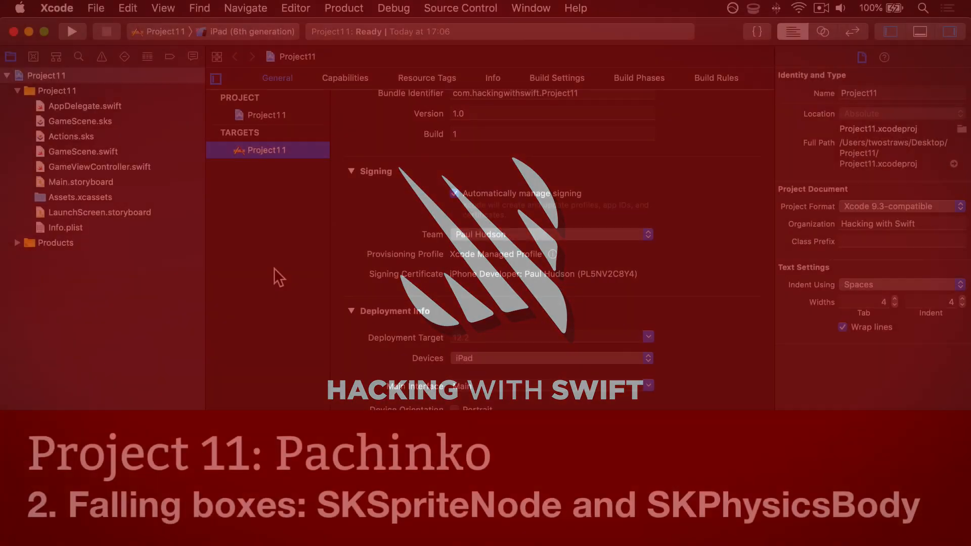
Build and run Project11 on the iPad (6th generation) simulator.
{"action": "left_click", "coordinate": [72, 32]}
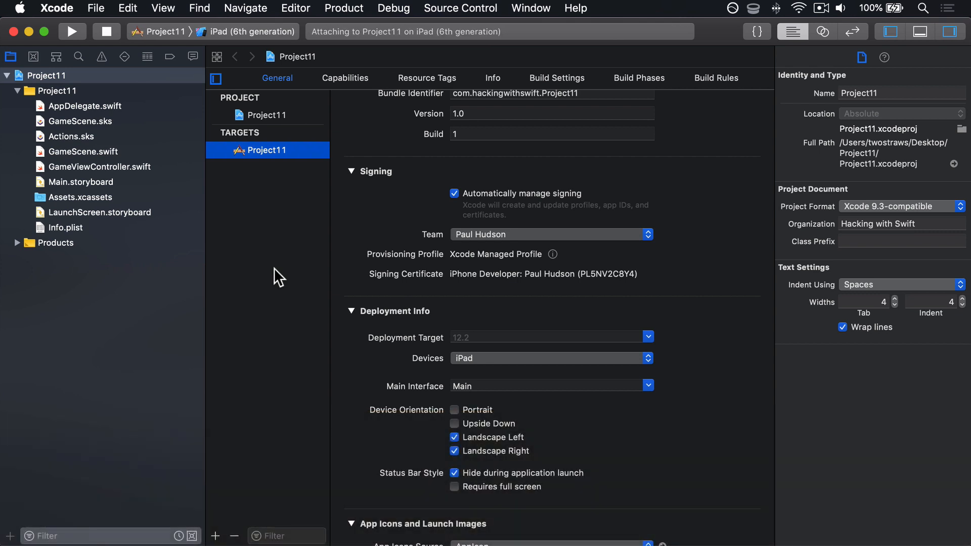
Tap the running Hello, World! scene in the simulator to spawn its spinning shape.
{"action": "left_click", "coordinate": [72, 31]}
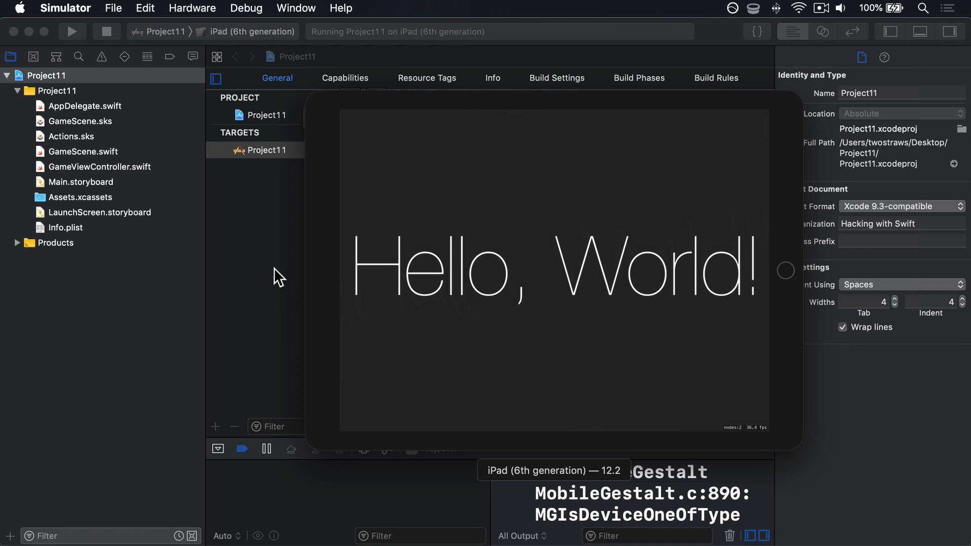
{"action": "mouse_move", "coordinate": [724, 443]}
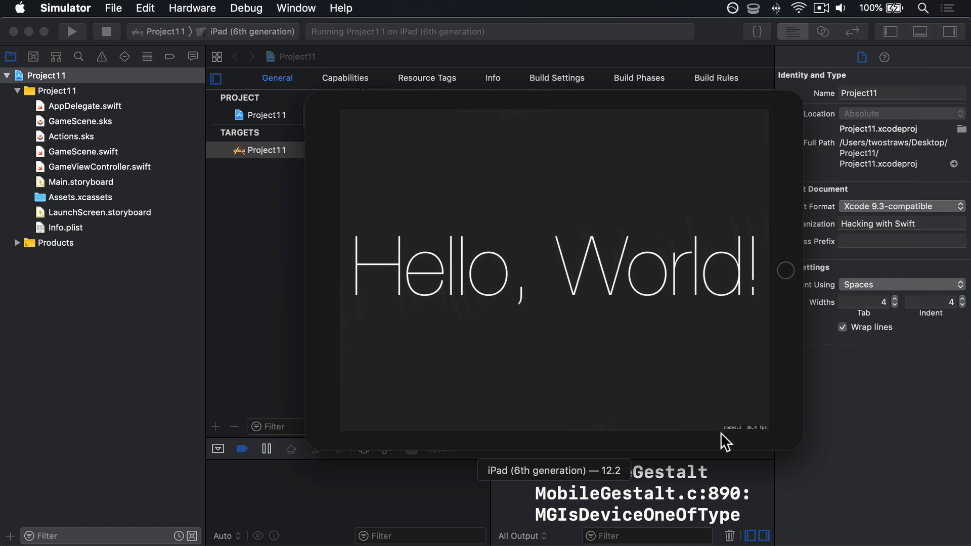
{"action": "mouse_move", "coordinate": [776, 445]}
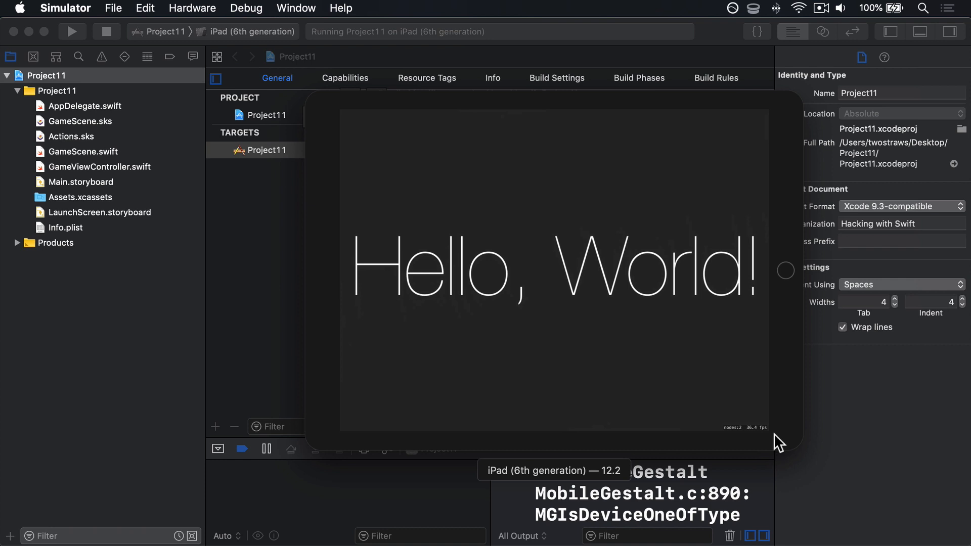
{"action": "mouse_move", "coordinate": [743, 427]}
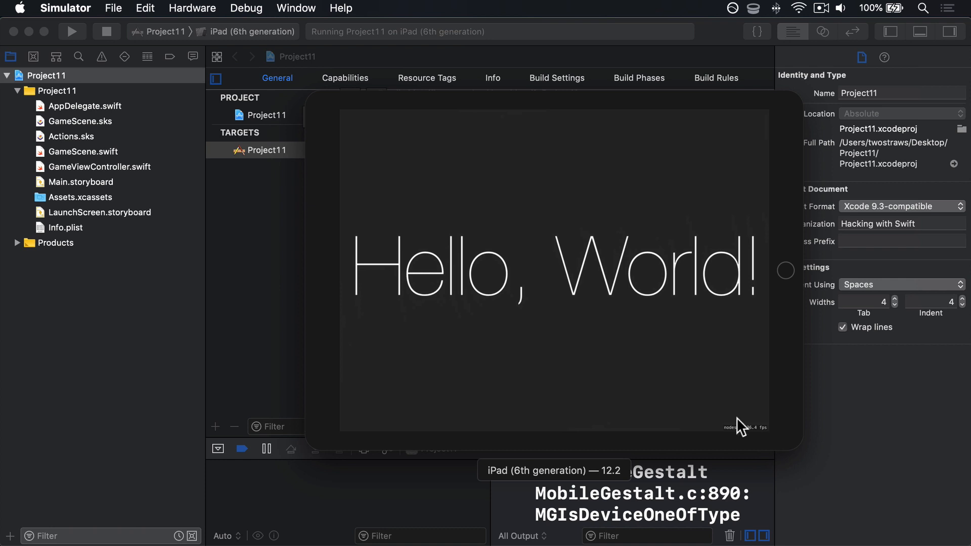
{"action": "left_click", "coordinate": [541, 336]}
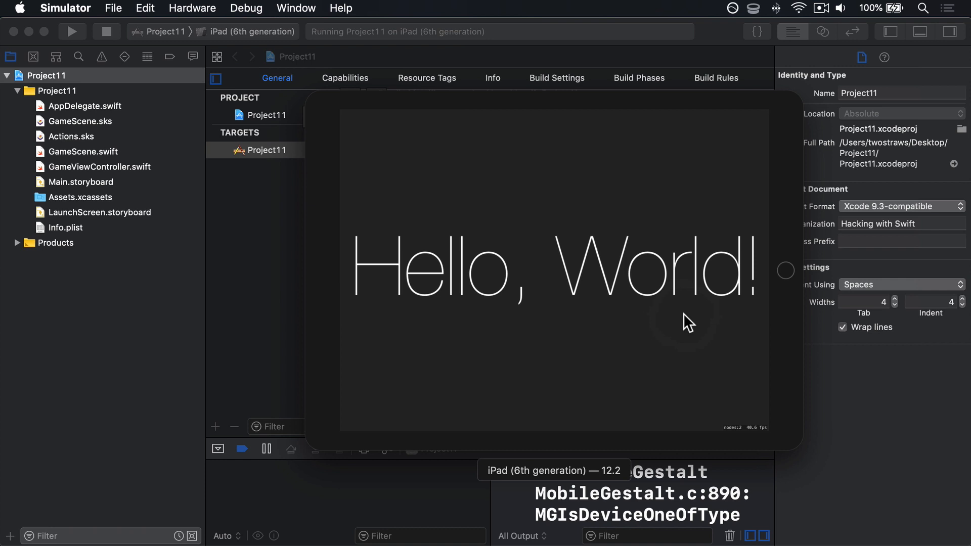
{"action": "mouse_move", "coordinate": [646, 328]}
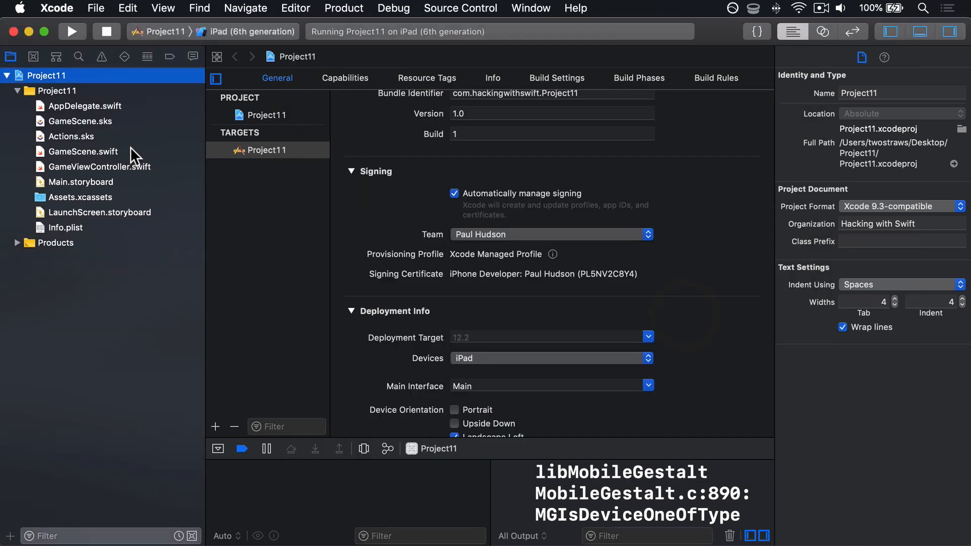
In GameScene.swift, delete the GameplayKit import, label, spinny node and touch-handling template code.
{"action": "left_click", "coordinate": [82, 150]}
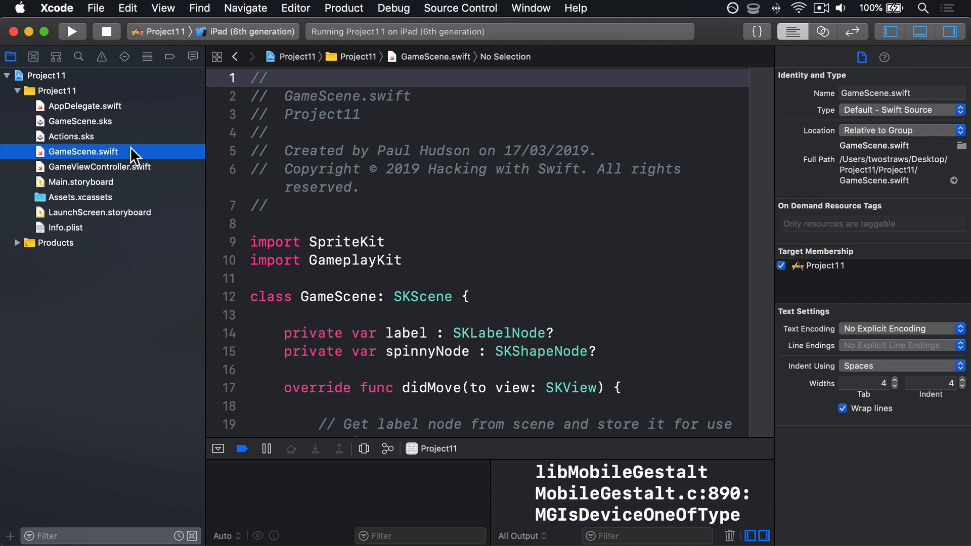
{"action": "mouse_move", "coordinate": [440, 235]}
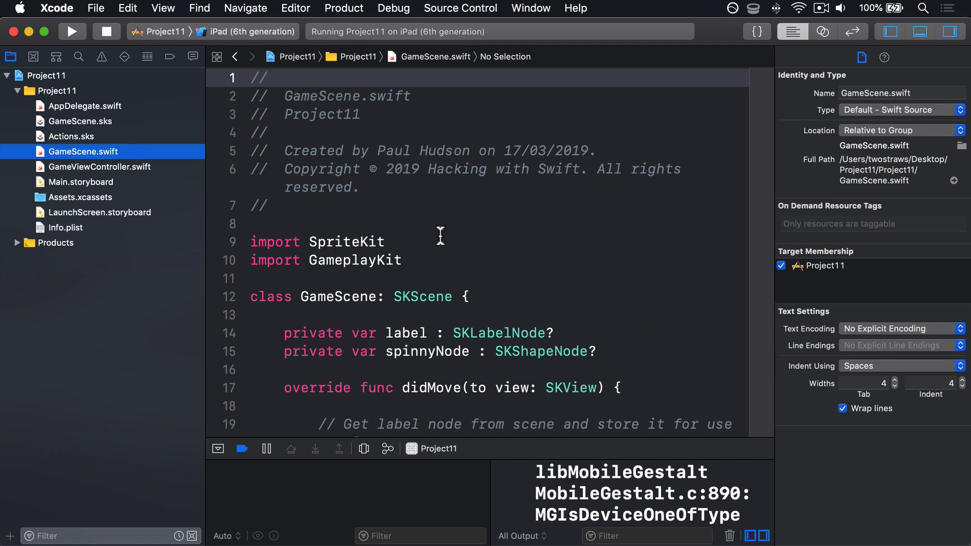
{"action": "left_click", "coordinate": [475, 260]}
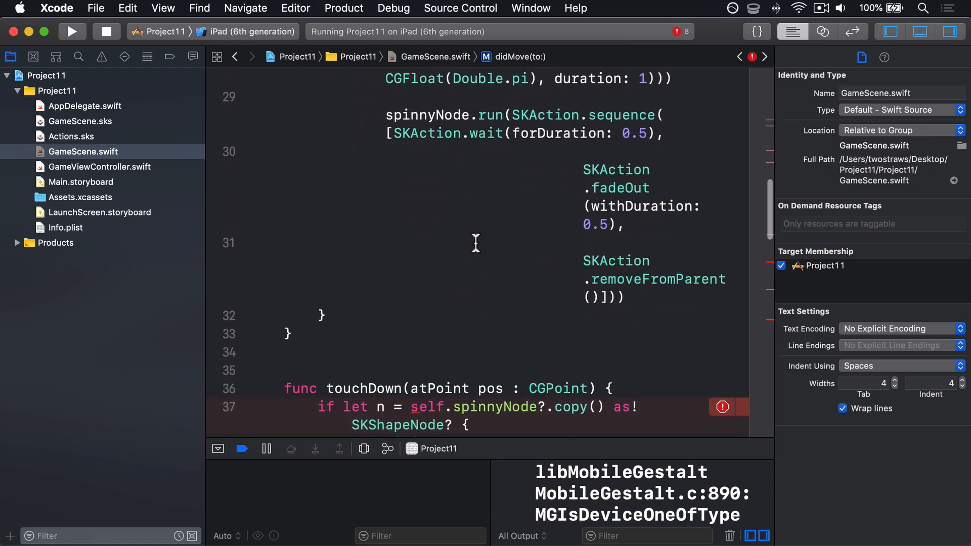
{"action": "scroll", "scroll_direction": "up", "scroll_amount": 3}
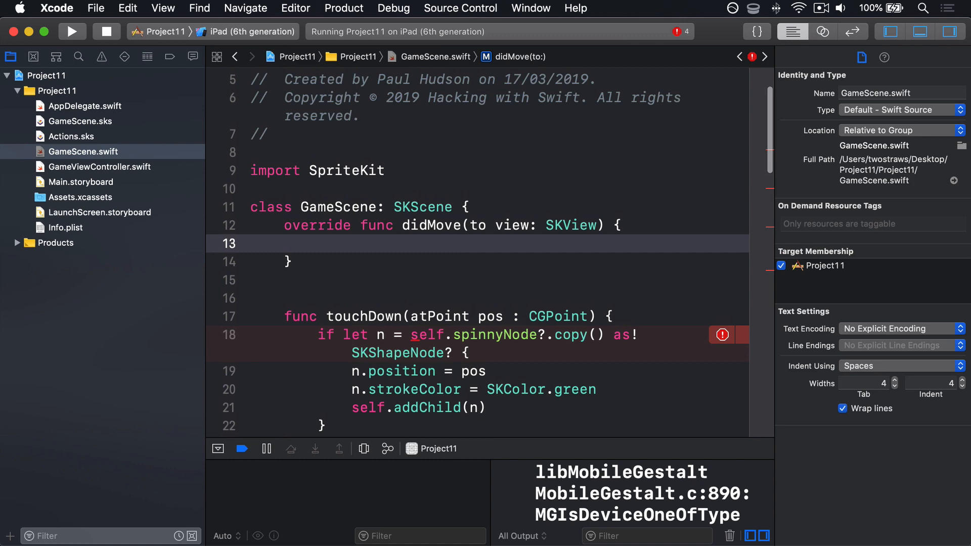
{"action": "left_click", "coordinate": [311, 299]}
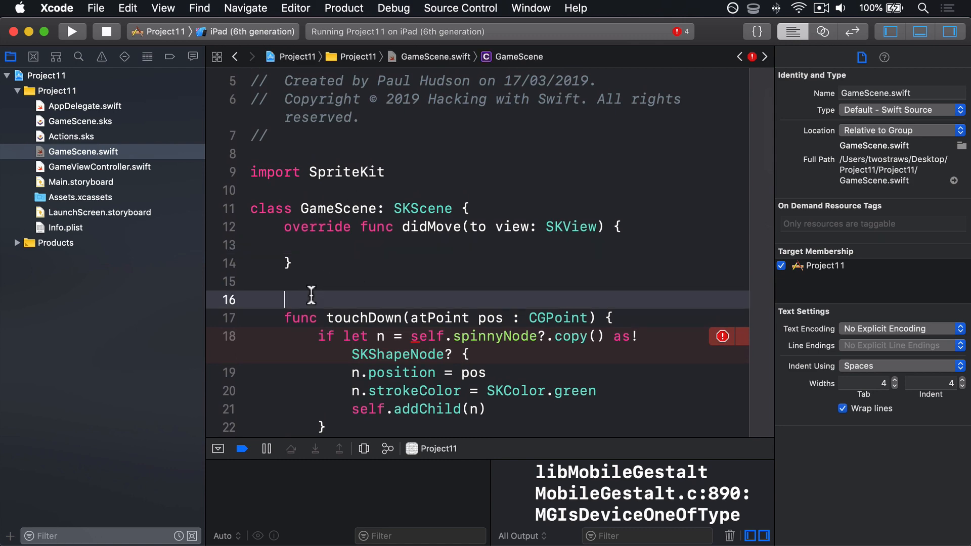
{"action": "scroll", "scroll_direction": "down", "scroll_amount": 3}
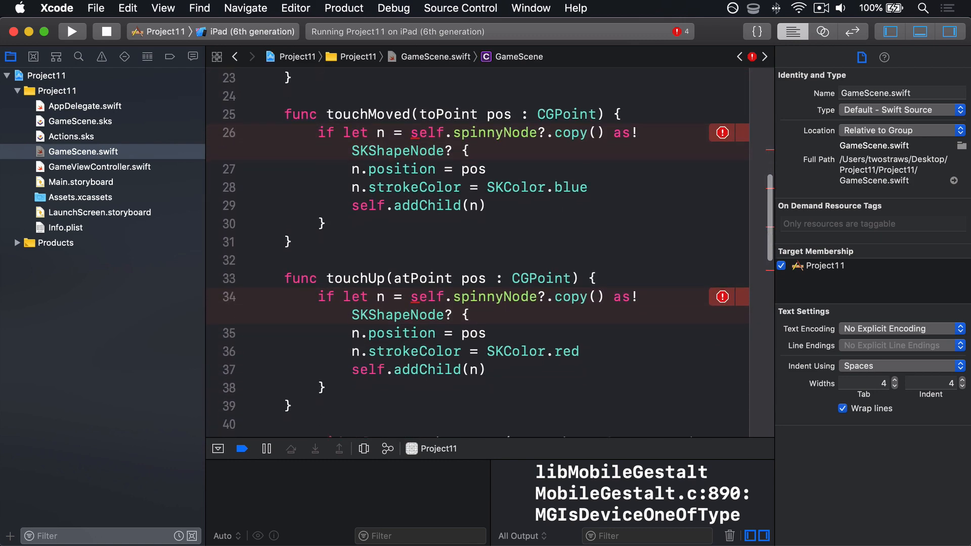
{"action": "scroll", "scroll_direction": "down", "scroll_amount": 3}
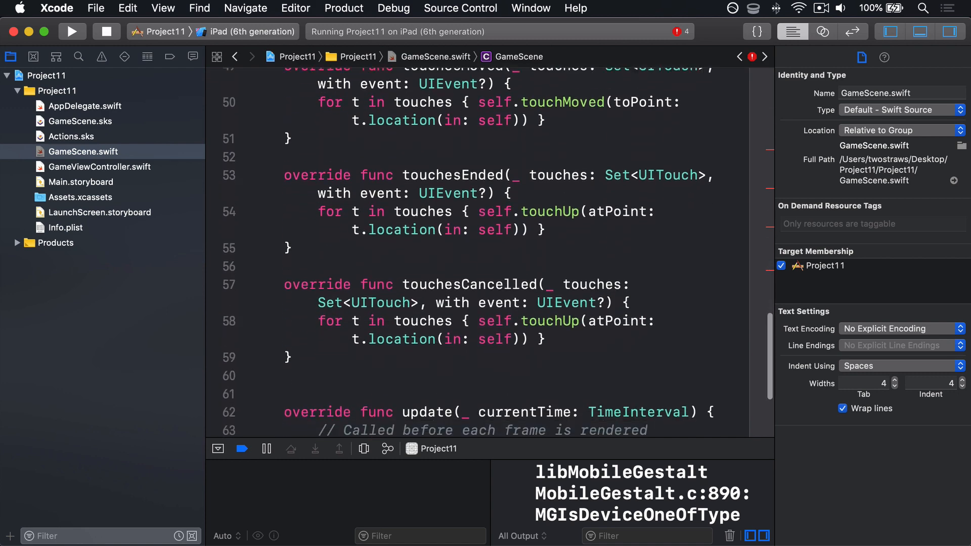
{"action": "scroll", "scroll_direction": "down", "scroll_amount": 3}
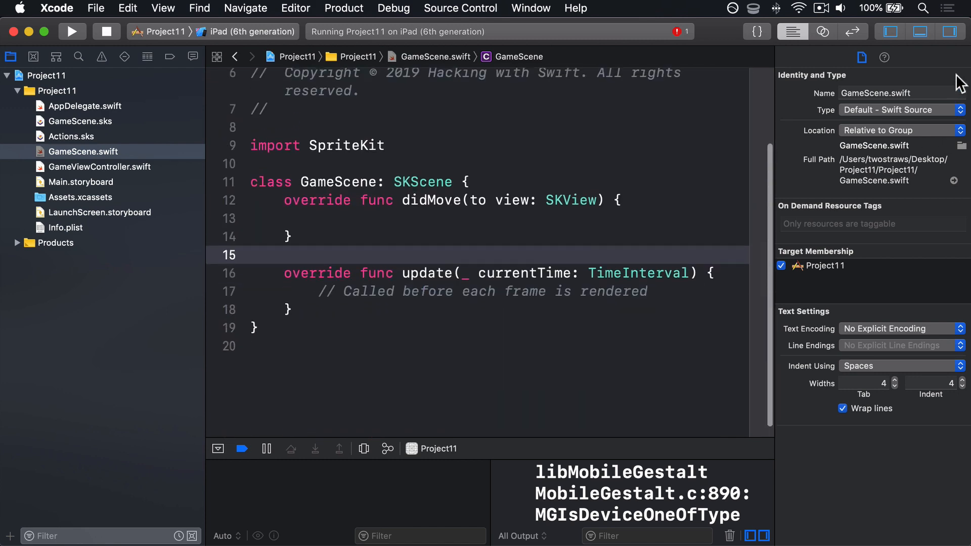
Hide the inspector and remove the remaining update methods, leaving an empty didMove(to:).
{"action": "left_click", "coordinate": [949, 31]}
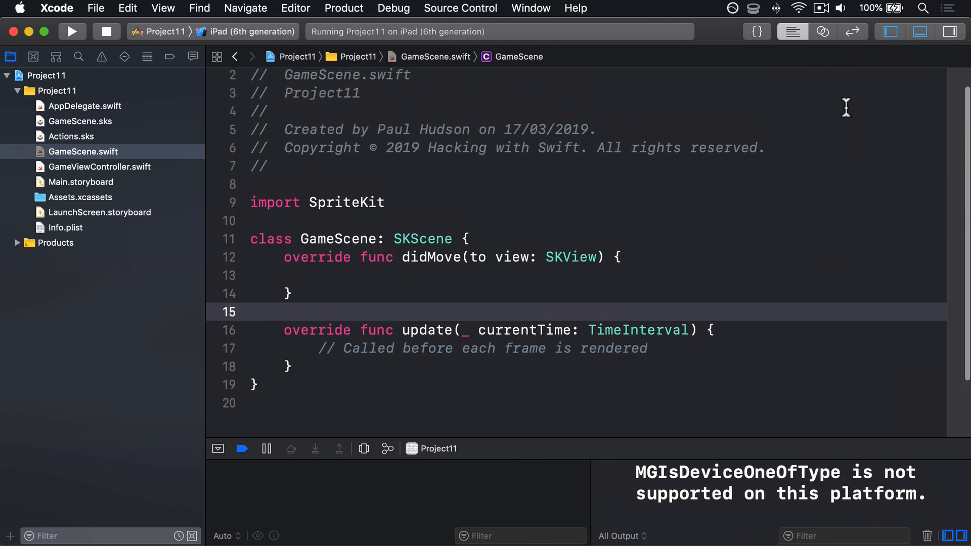
{"action": "left_click", "coordinate": [292, 366]}
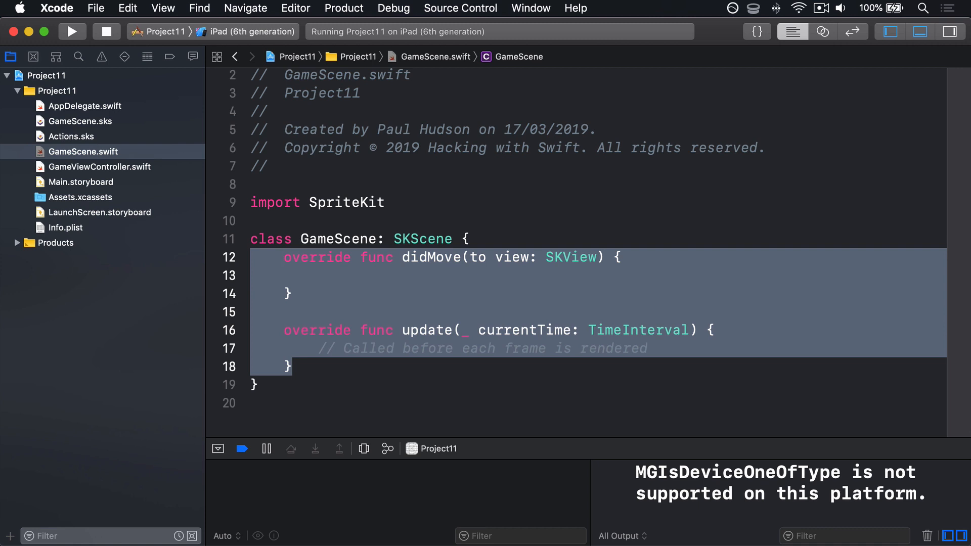
{"action": "left_click", "coordinate": [254, 367]}
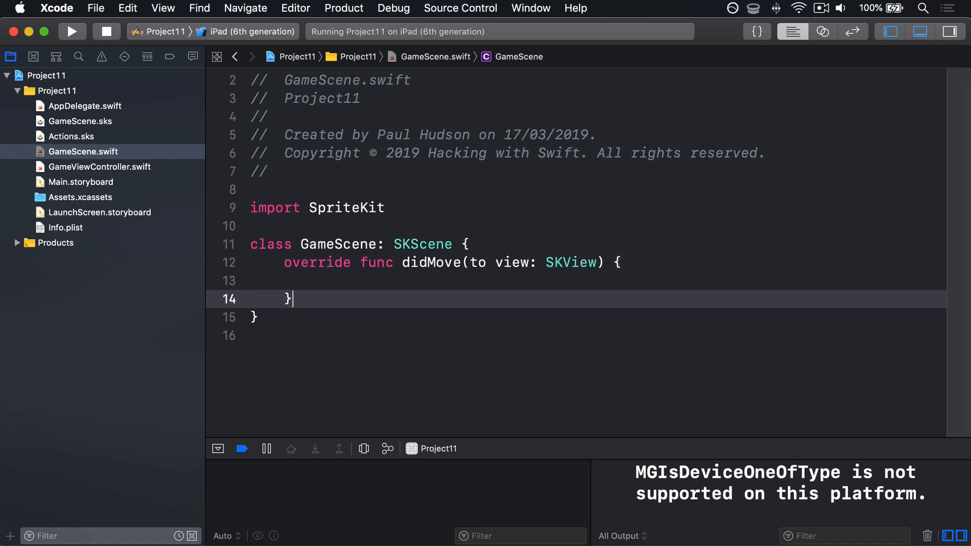
Open GameScene.sks in the scene editor to reach its helloLabel node.
{"action": "left_click", "coordinate": [78, 121]}
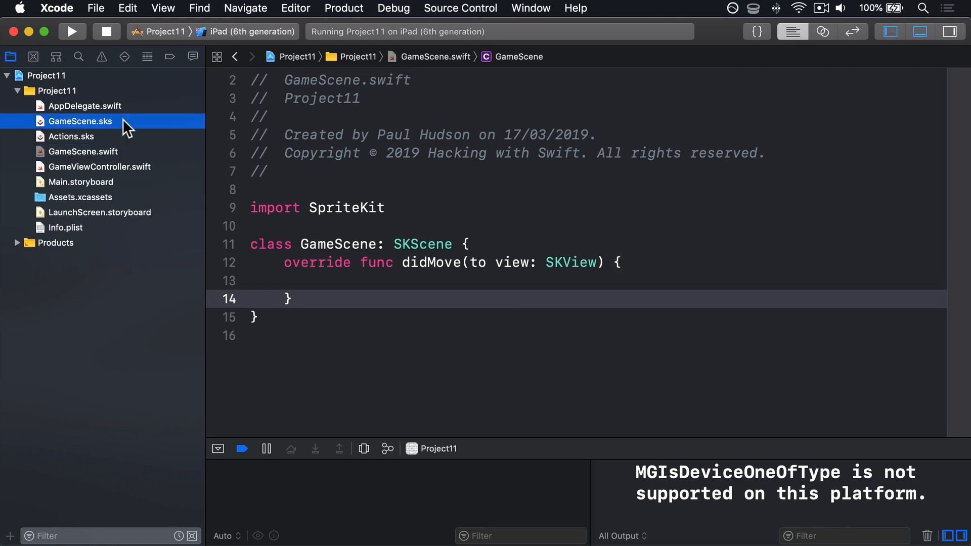
{"action": "left_click", "coordinate": [79, 121]}
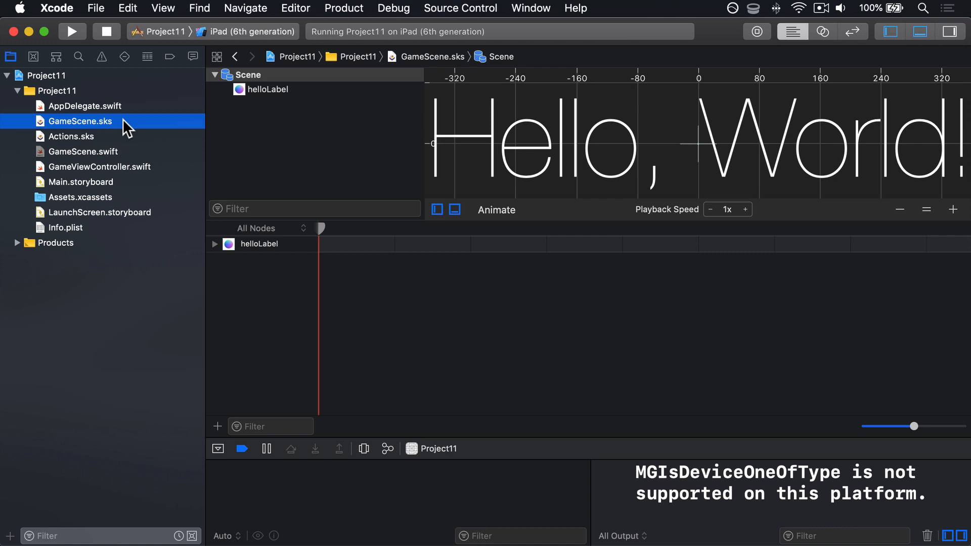
{"action": "mouse_move", "coordinate": [643, 104]}
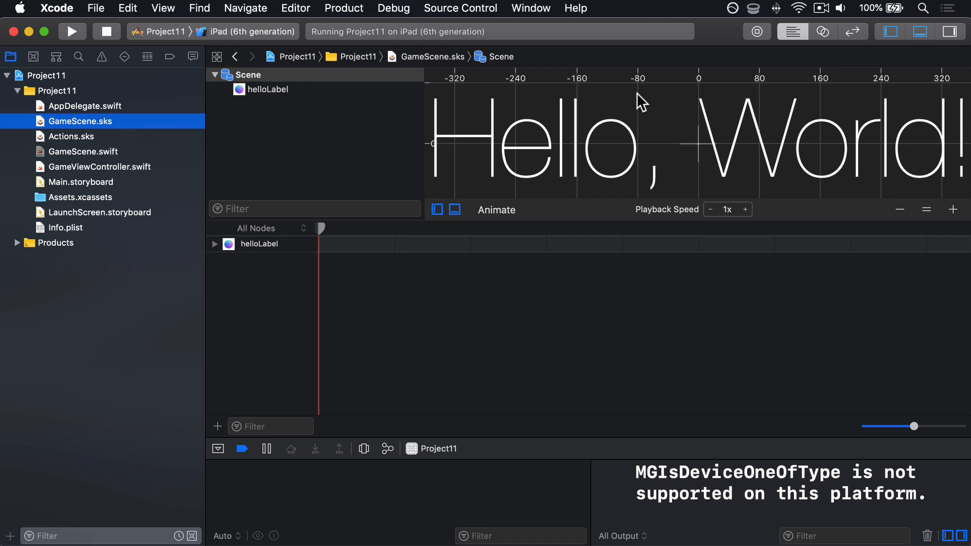
{"action": "mouse_move", "coordinate": [700, 260]}
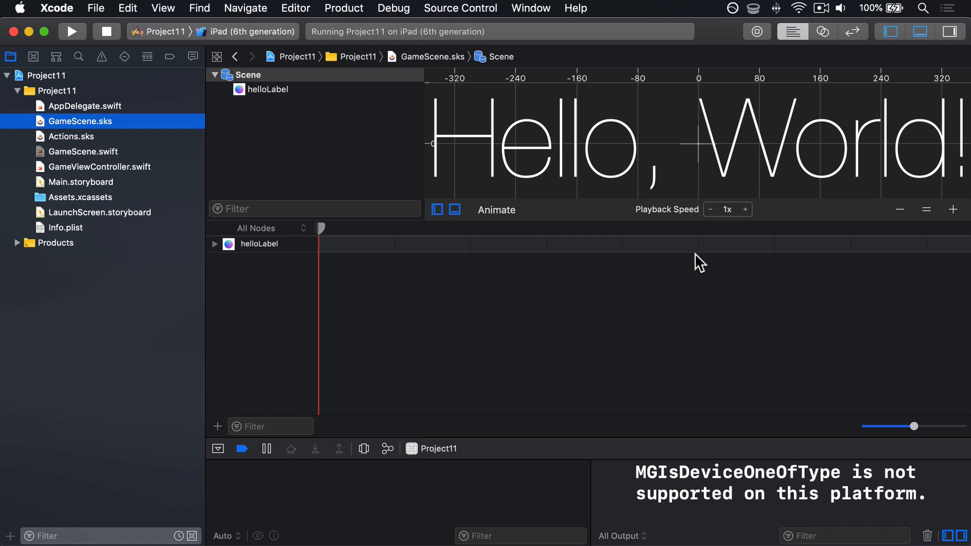
{"action": "mouse_move", "coordinate": [680, 215]}
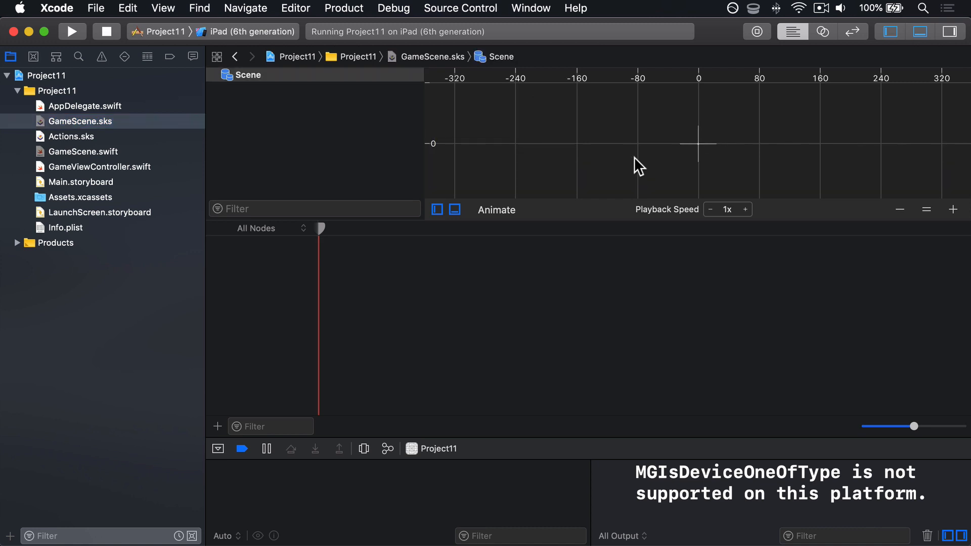
{"action": "mouse_move", "coordinate": [598, 232]}
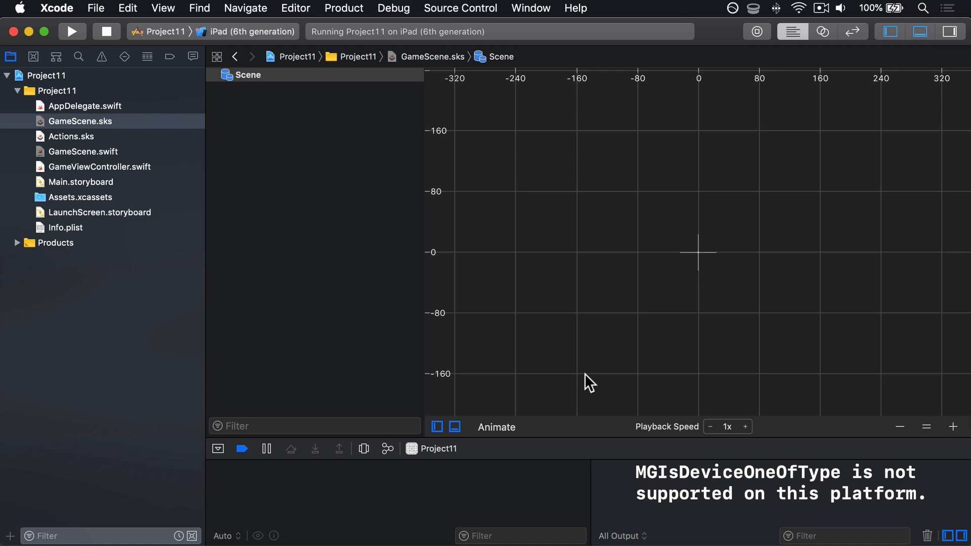
{"action": "mouse_move", "coordinate": [589, 223]}
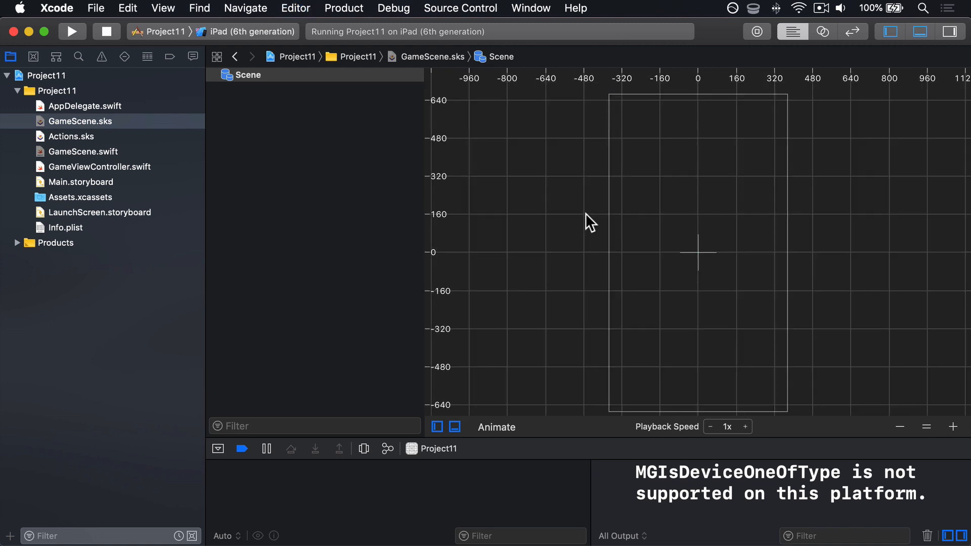
Show the Attributes inspector to review the scene's 750 by 1334 size and centre anchor.
{"action": "left_click", "coordinate": [950, 31]}
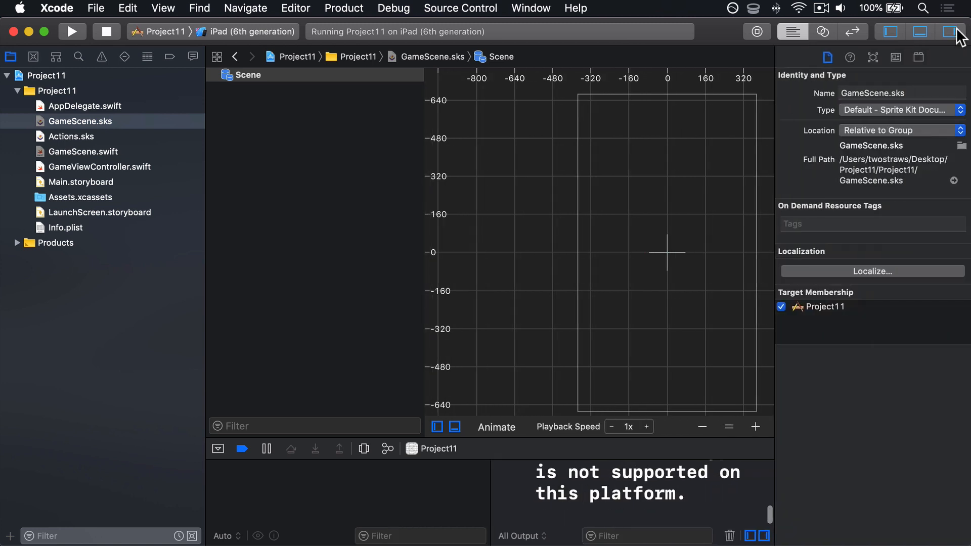
{"action": "left_click", "coordinate": [873, 56]}
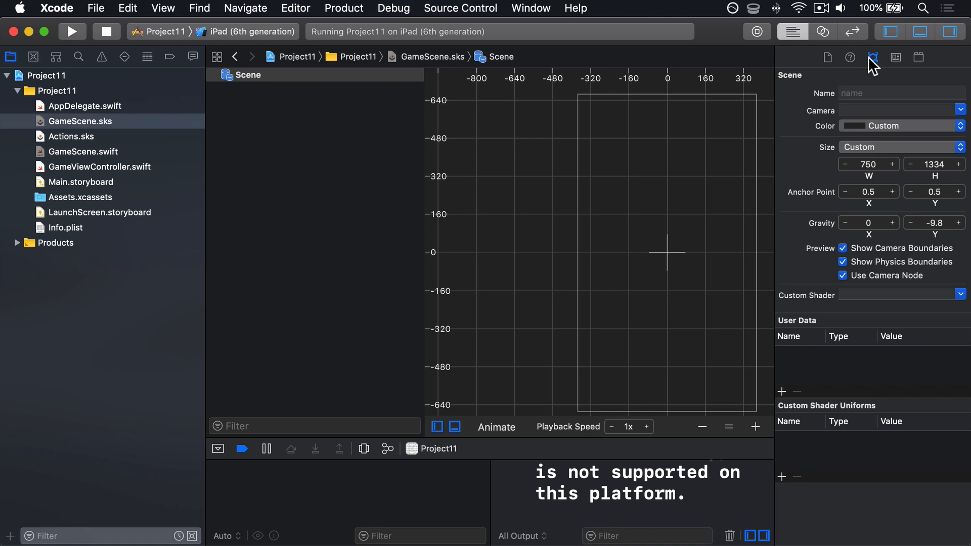
{"action": "mouse_move", "coordinate": [882, 151]}
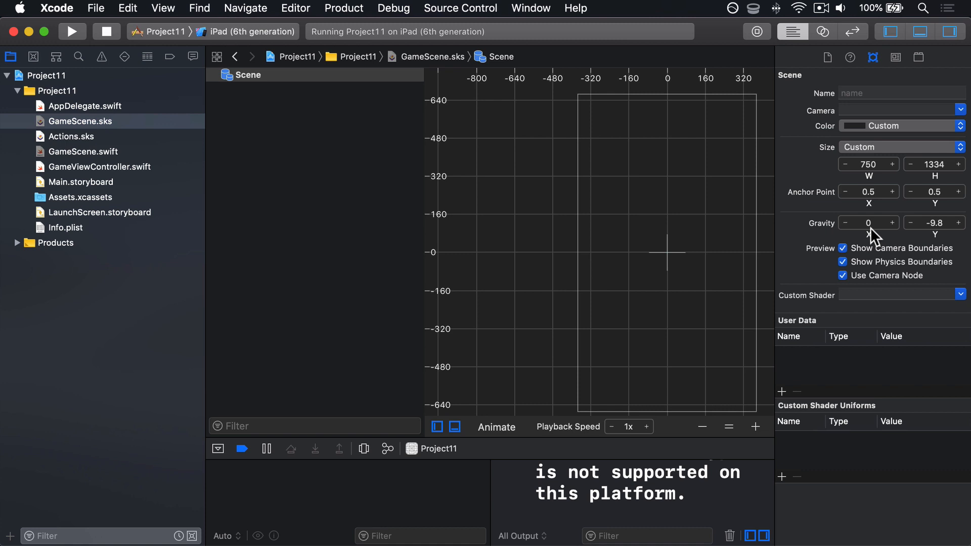
{"action": "mouse_move", "coordinate": [868, 219]}
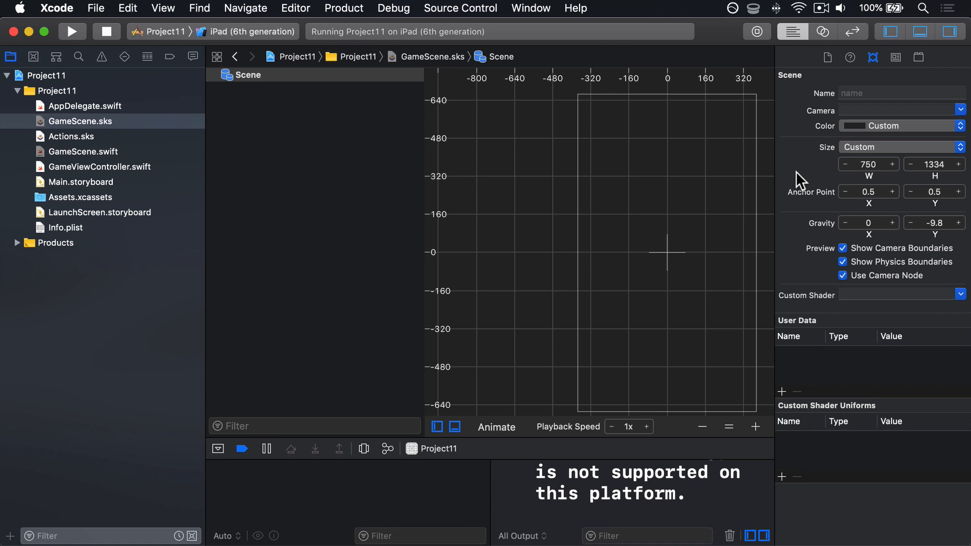
{"action": "mouse_move", "coordinate": [681, 260]}
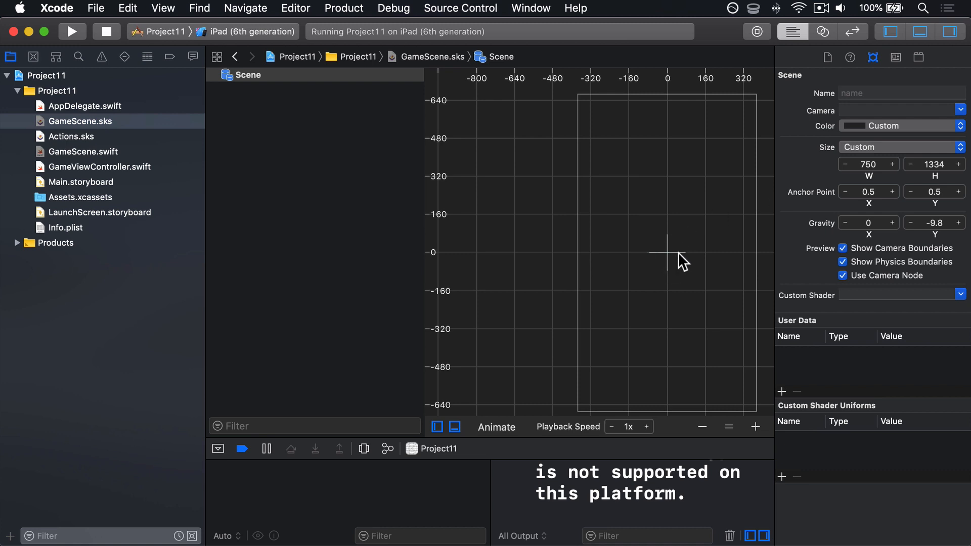
{"action": "mouse_move", "coordinate": [667, 255]}
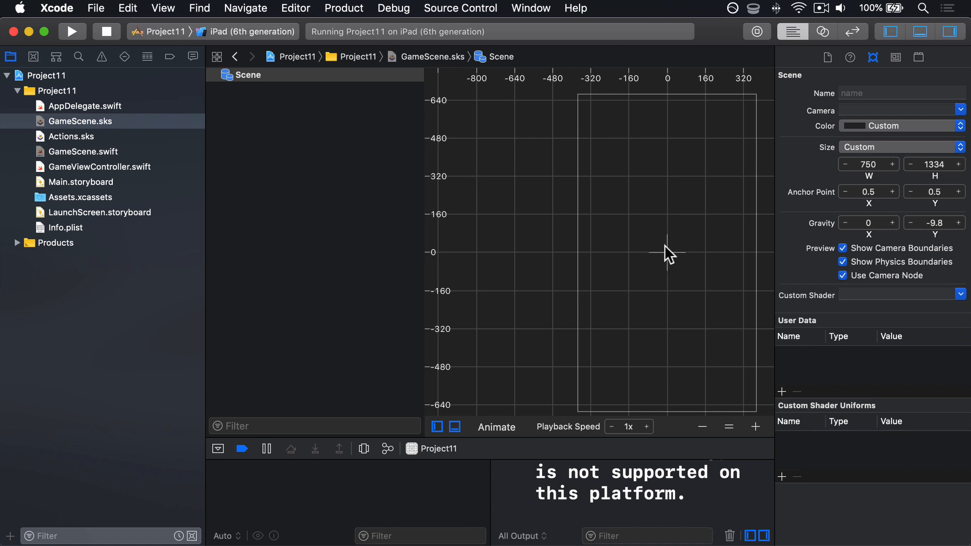
{"action": "mouse_move", "coordinate": [586, 114]}
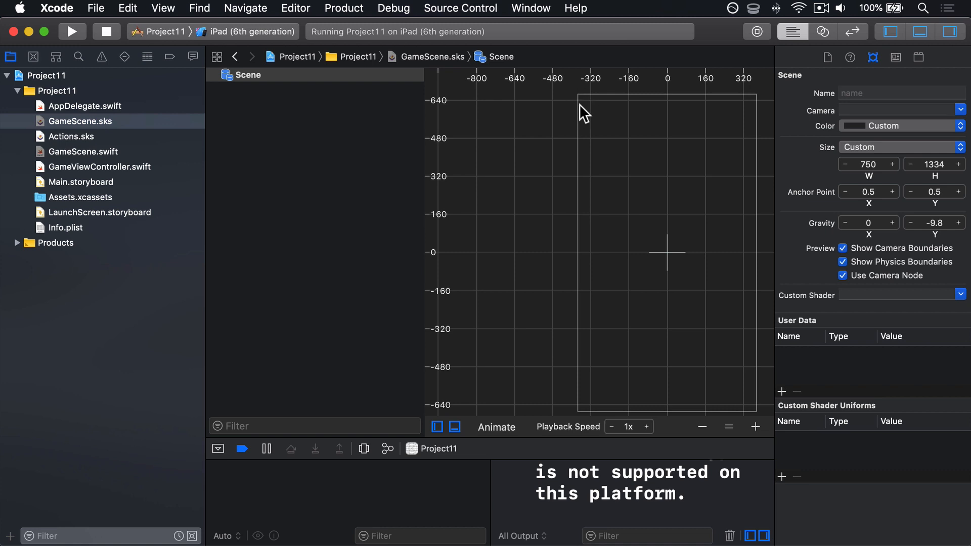
{"action": "mouse_move", "coordinate": [426, 281]}
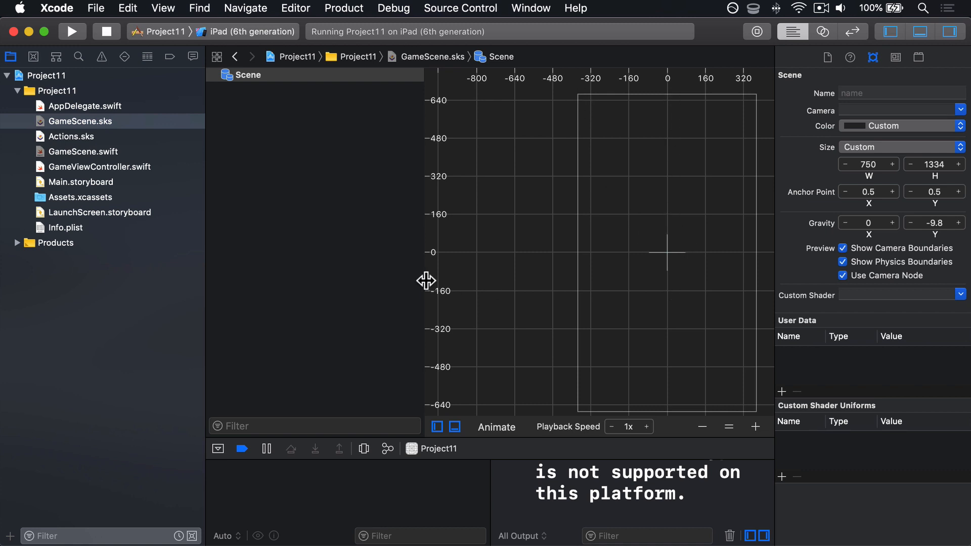
{"action": "mouse_move", "coordinate": [860, 194]}
{"action": "type", "text": "0"}
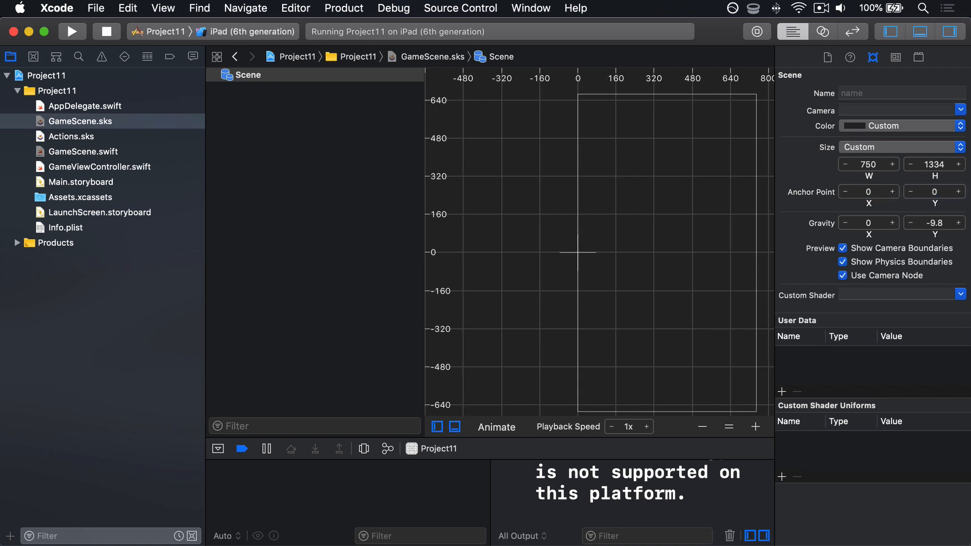
Set the scene's anchor point to 0, 0 and its size to 1024 by 768.
{"action": "left_click", "coordinate": [934, 191]}
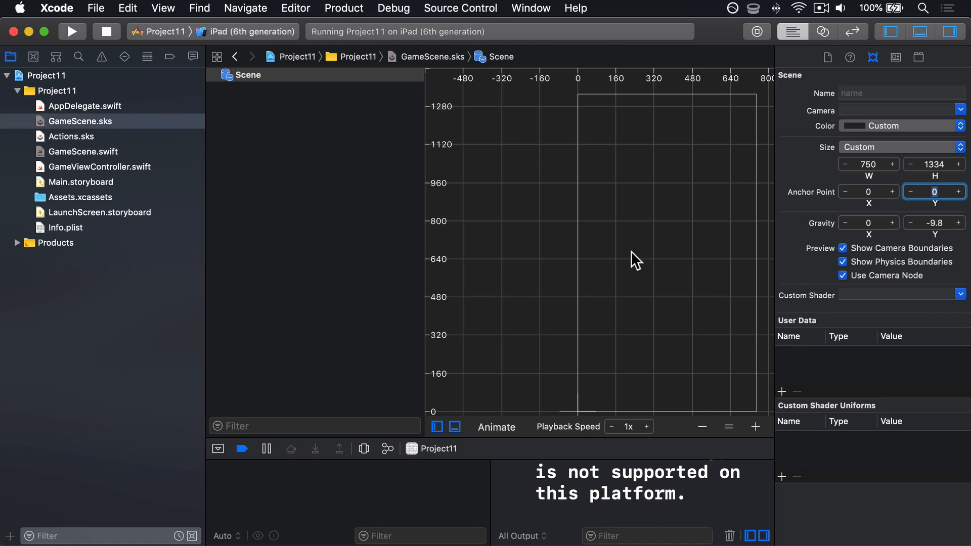
{"action": "mouse_move", "coordinate": [577, 91]}
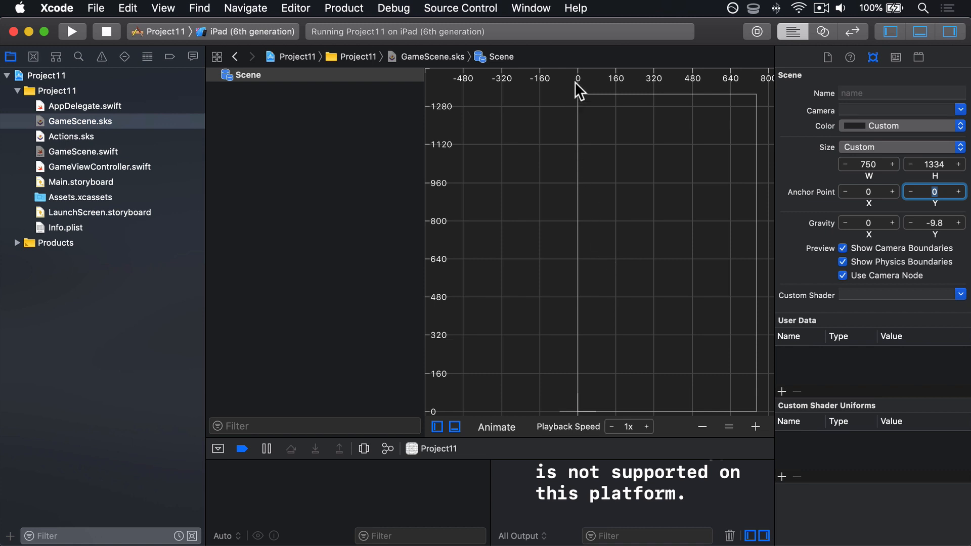
{"action": "mouse_move", "coordinate": [576, 307]}
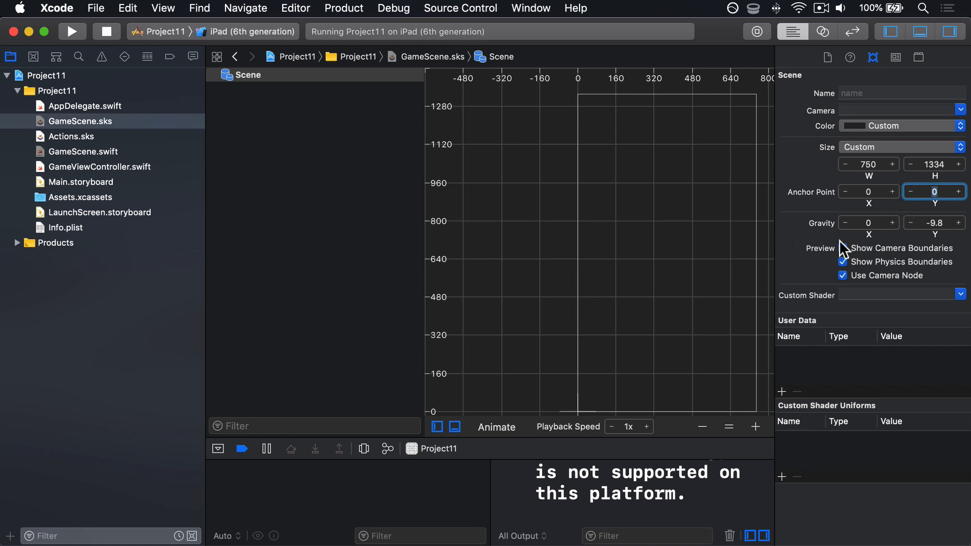
{"action": "left_click", "coordinate": [842, 261]}
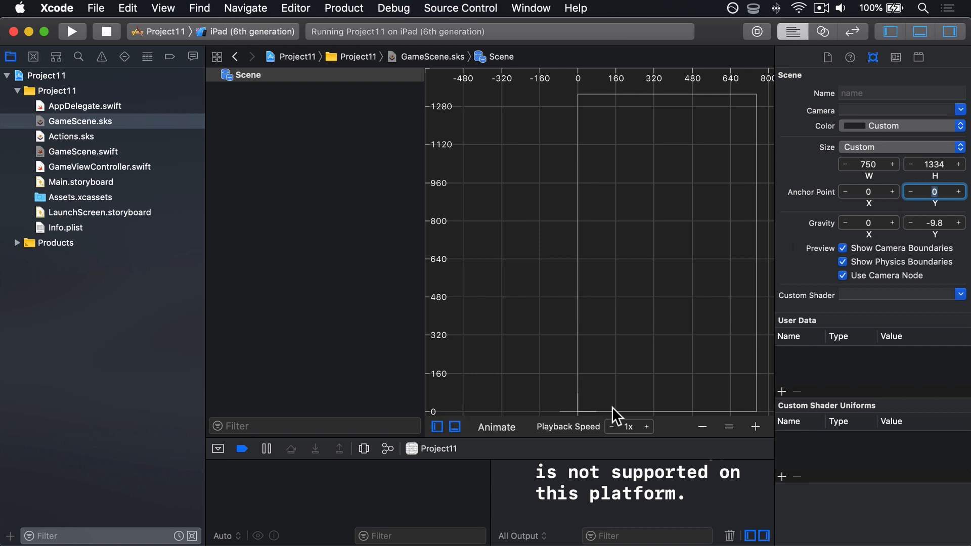
{"action": "mouse_move", "coordinate": [442, 419]}
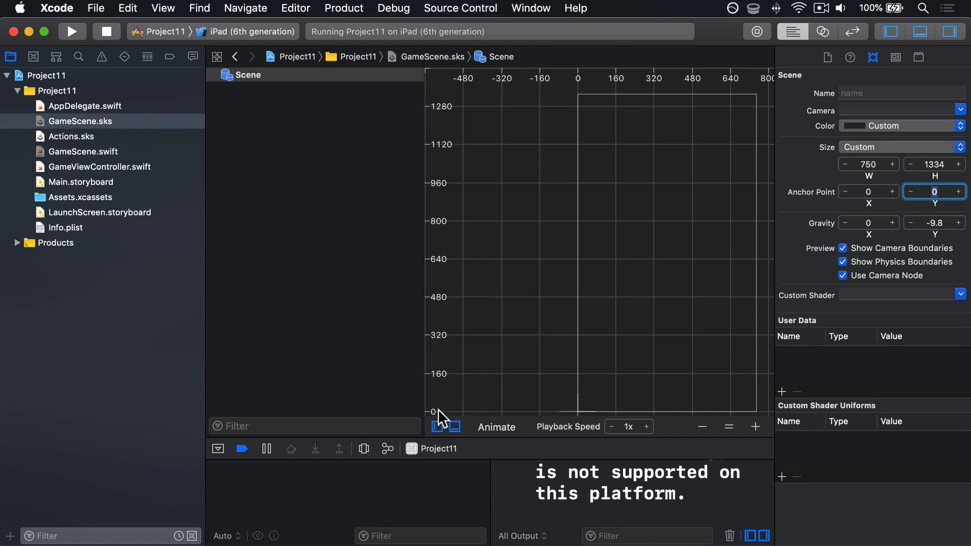
{"action": "mouse_move", "coordinate": [740, 414]}
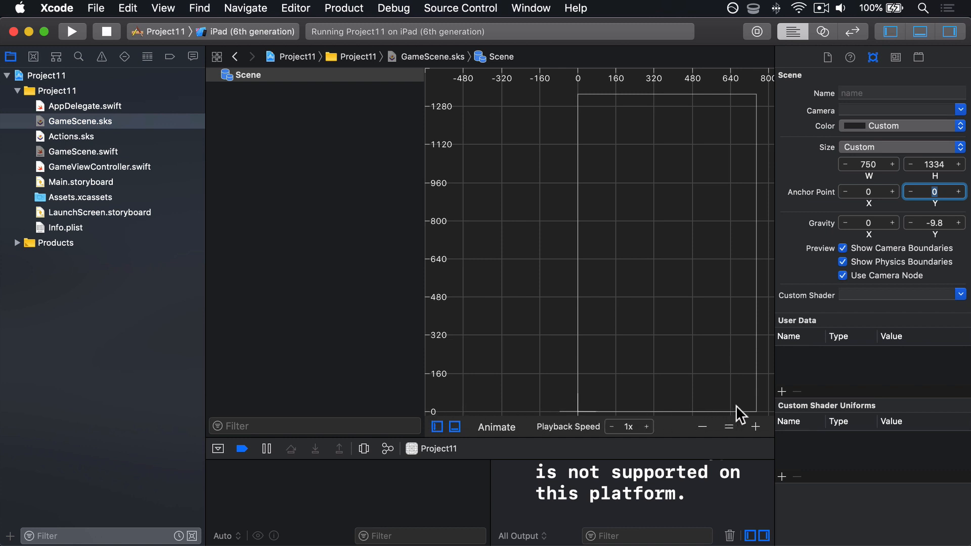
{"action": "mouse_move", "coordinate": [584, 100]}
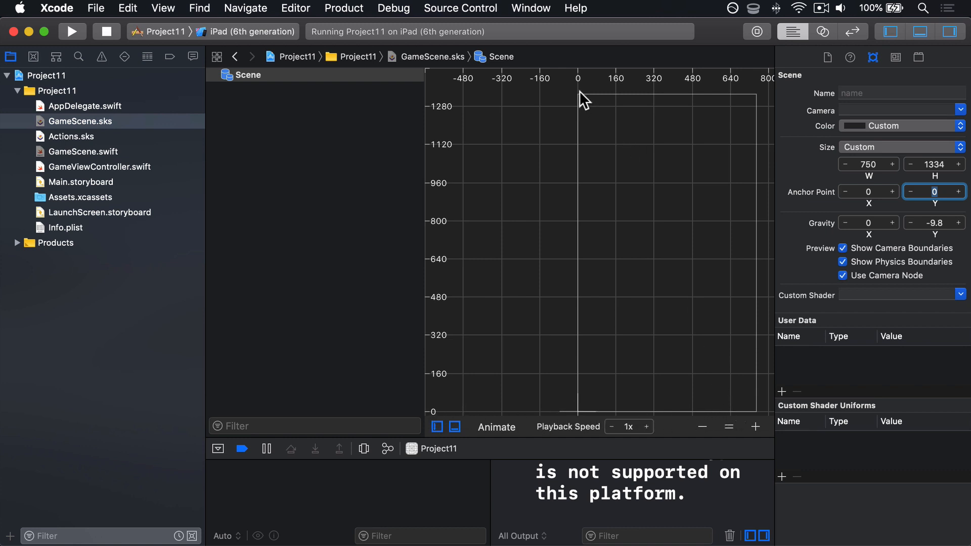
{"action": "mouse_move", "coordinate": [622, 198]}
{"action": "type", "text": "768"}
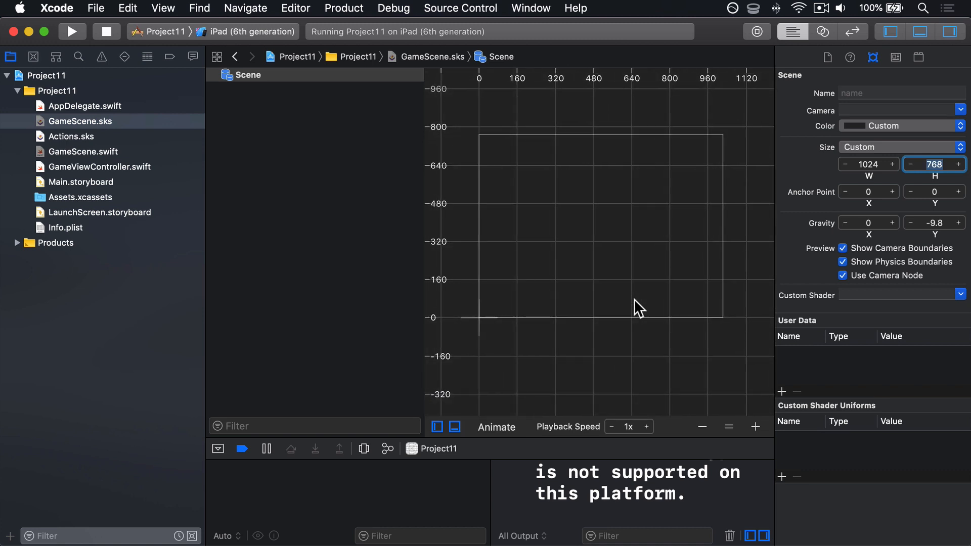
{"action": "mouse_move", "coordinate": [490, 295]}
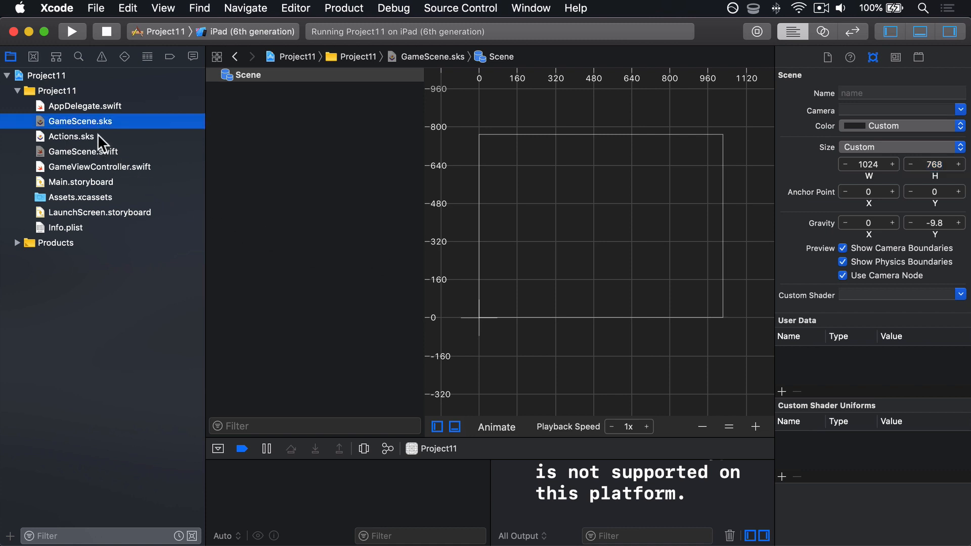
Delete the Actions.sks file from the project.
{"action": "left_click", "coordinate": [70, 137]}
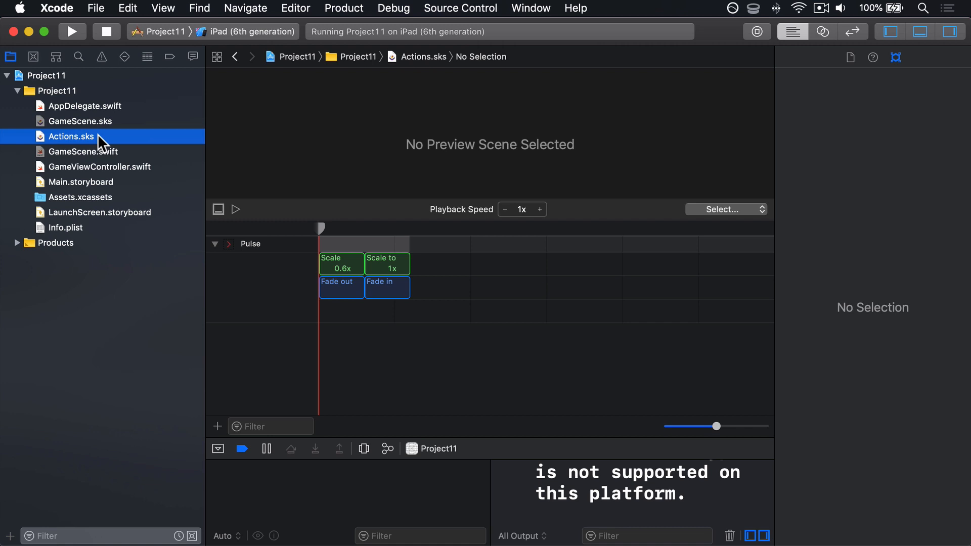
{"action": "key", "text": "delete"}
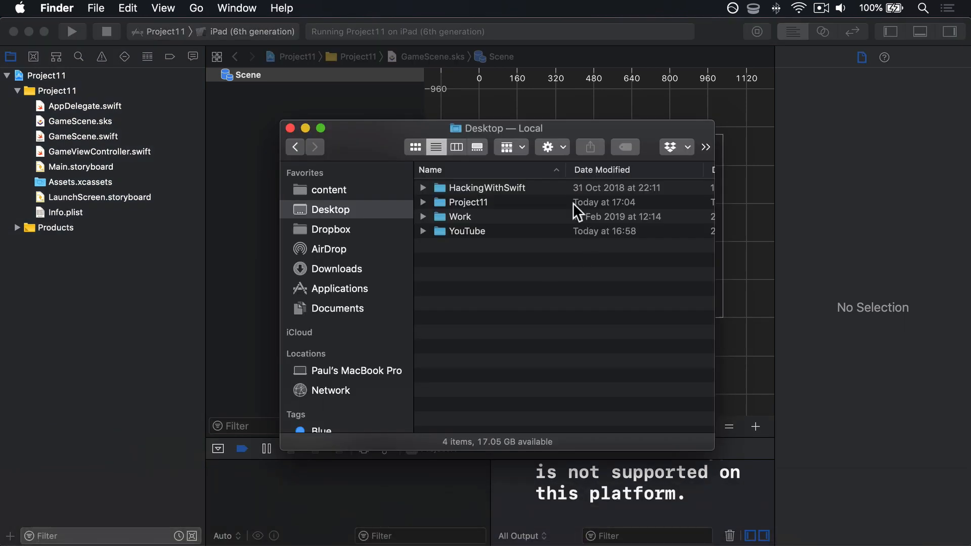
Navigate Finder into HackingWithSwift and the project11-files folder.
{"action": "double_click", "coordinate": [486, 189]}
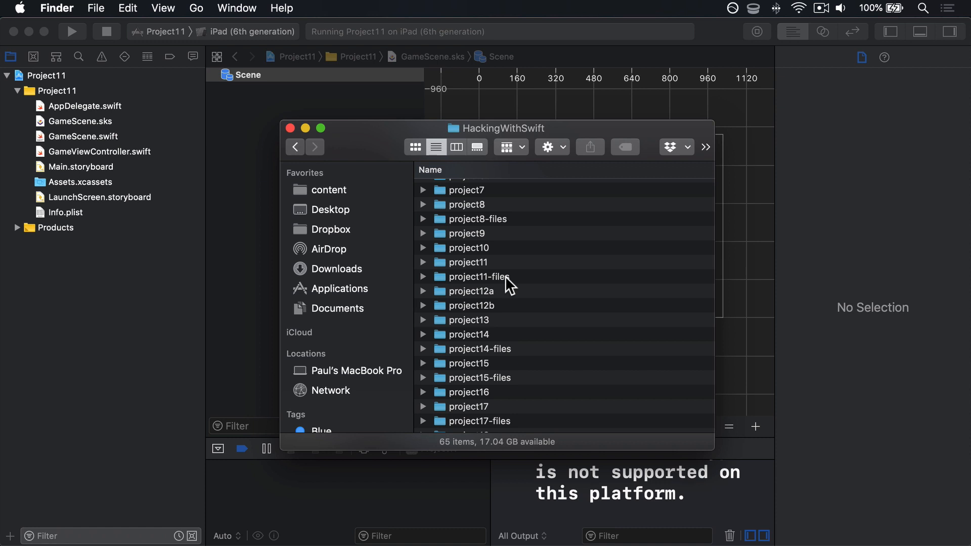
{"action": "left_click", "coordinate": [476, 276]}
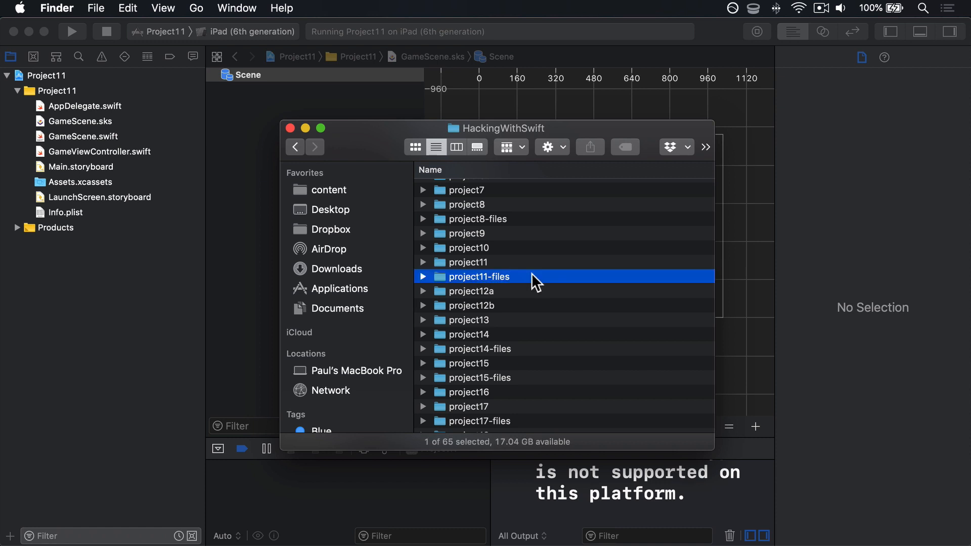
{"action": "double_click", "coordinate": [478, 276]}
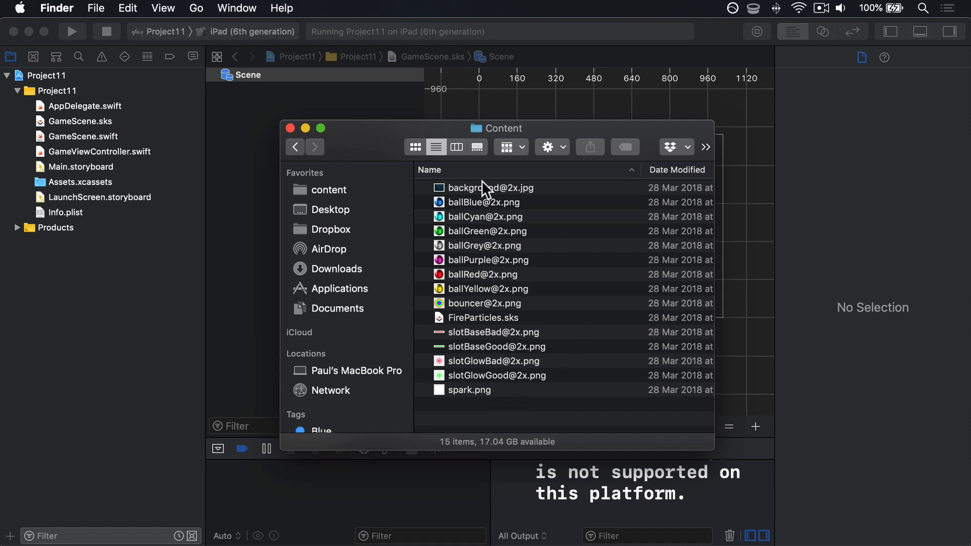
{"action": "mouse_move", "coordinate": [536, 195]}
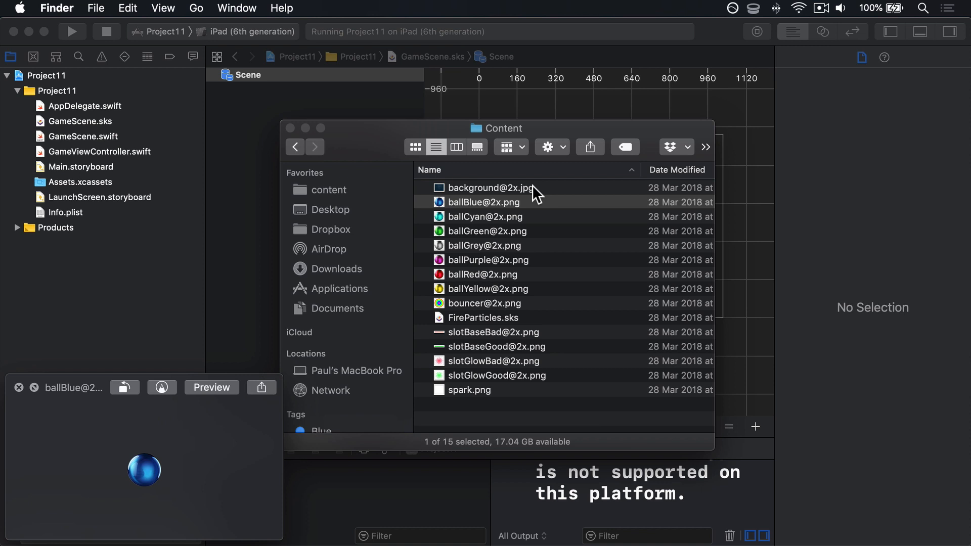
Preview the green and red ball images, then select Assets.xcassets in Xcode.
{"action": "left_click", "coordinate": [487, 230]}
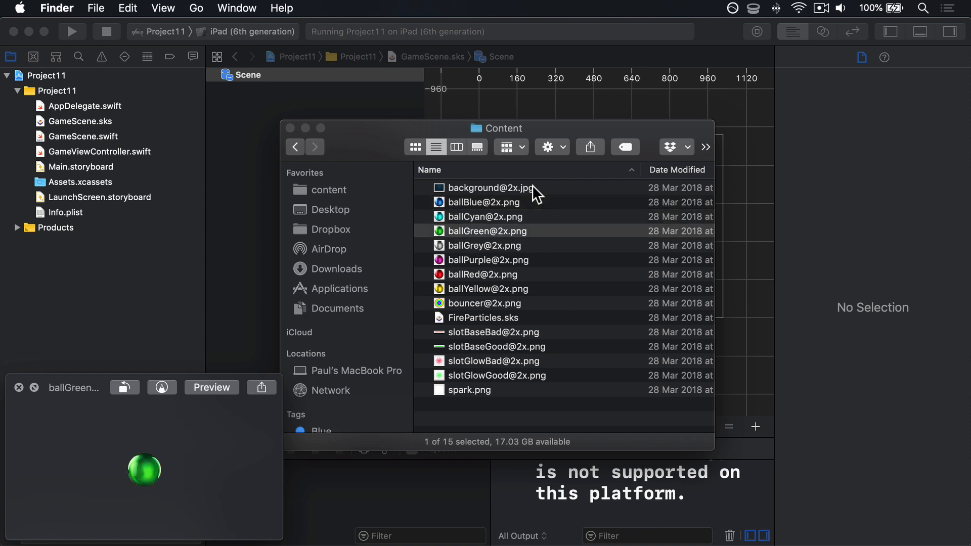
{"action": "left_click", "coordinate": [482, 274]}
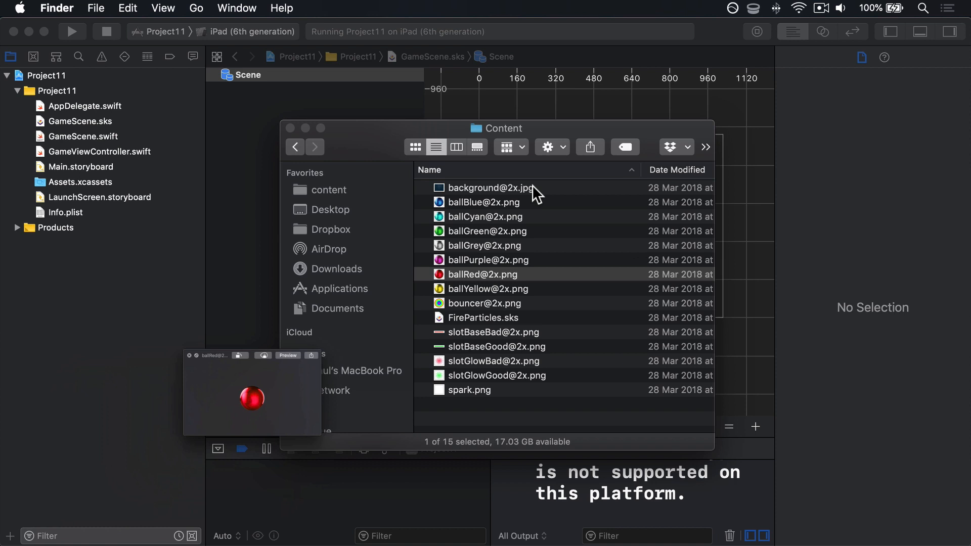
{"action": "left_click", "coordinate": [484, 274]}
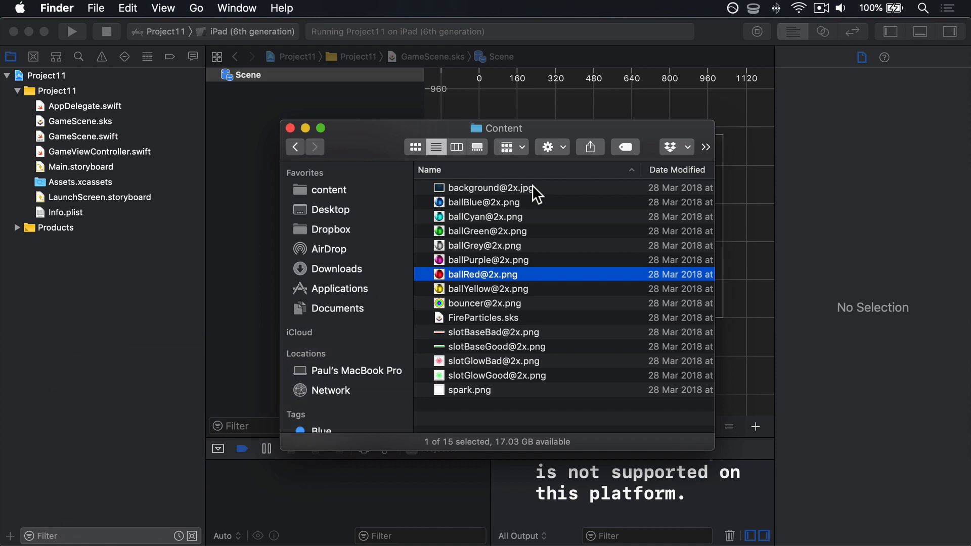
{"action": "mouse_move", "coordinate": [98, 186]}
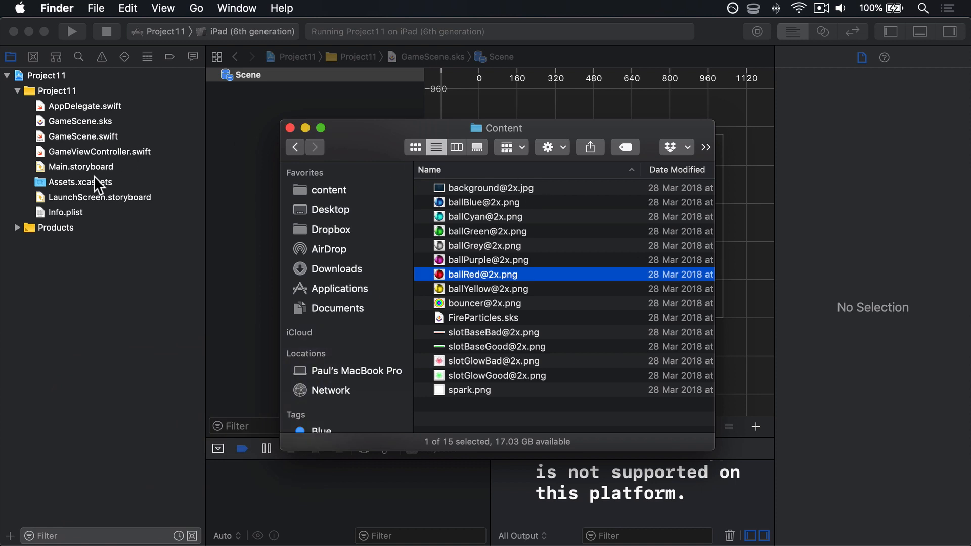
{"action": "left_click", "coordinate": [79, 181]}
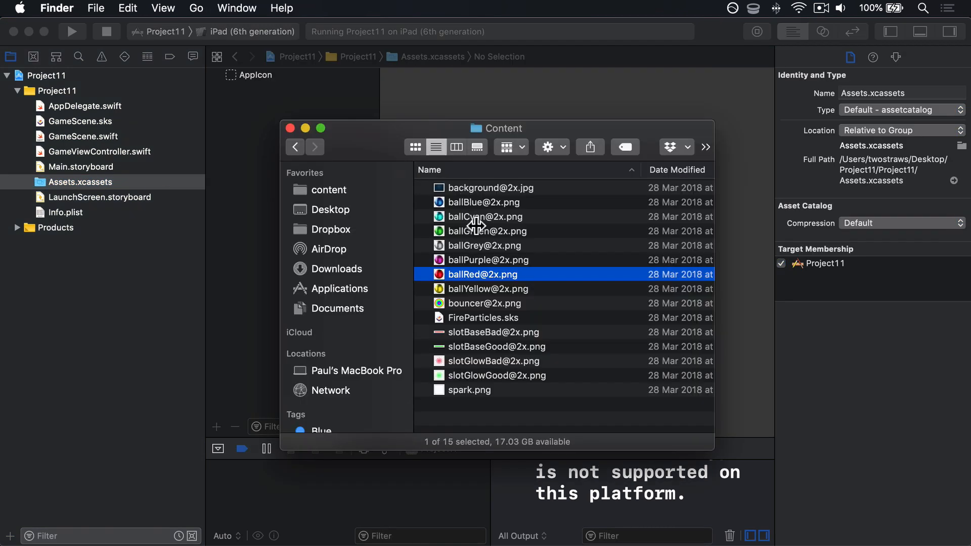
Select all Content images, import them into the asset catalog and return to GameScene.swift.
{"action": "key", "text": "cmd+a"}
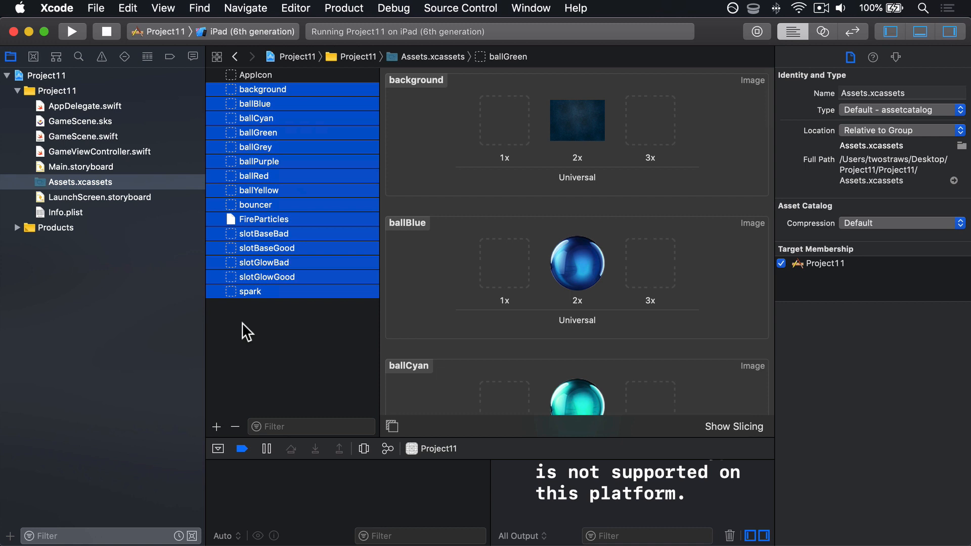
{"action": "left_click", "coordinate": [82, 136]}
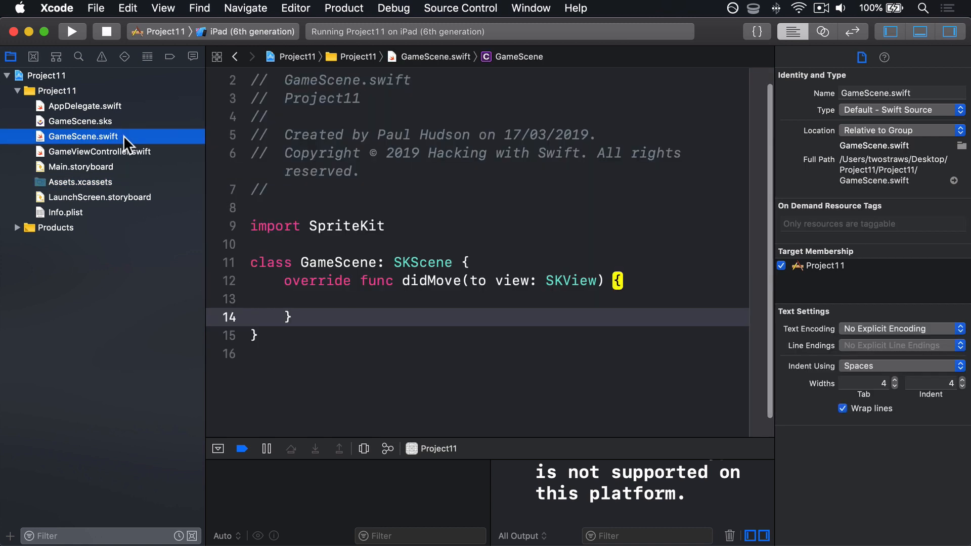
In didMove, create let background = SKSpriteNode(imageNamed: "background").
{"action": "left_click", "coordinate": [336, 298]}
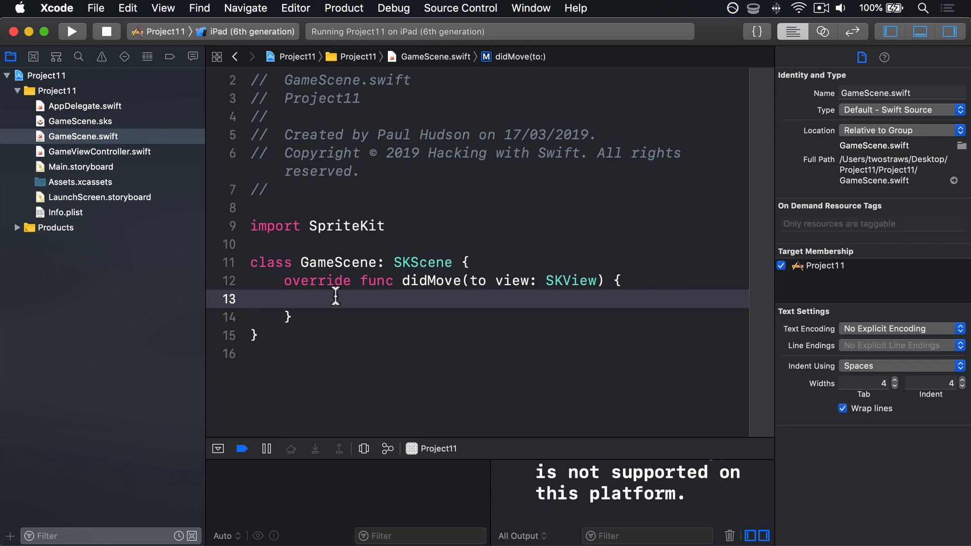
{"action": "type", "text": "let"}
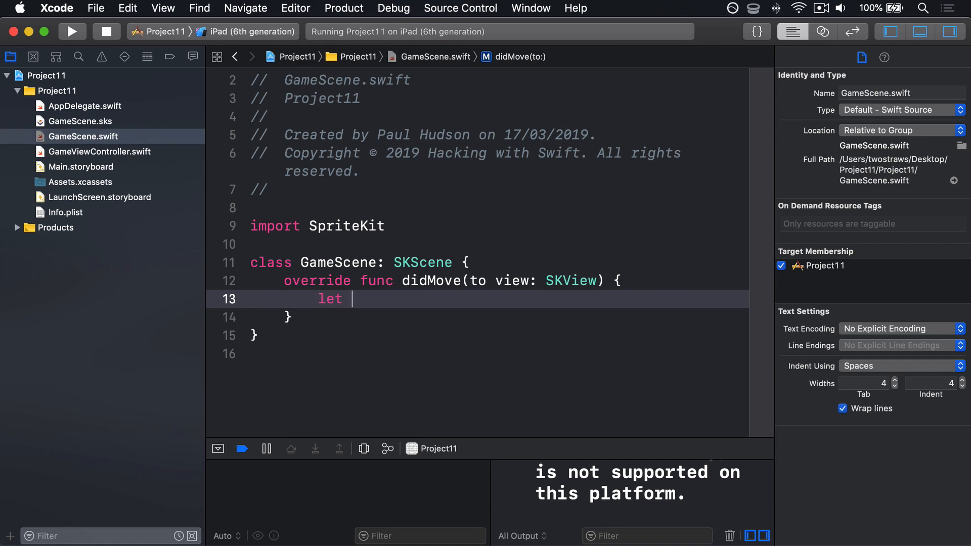
{"action": "type", "text": "background ="}
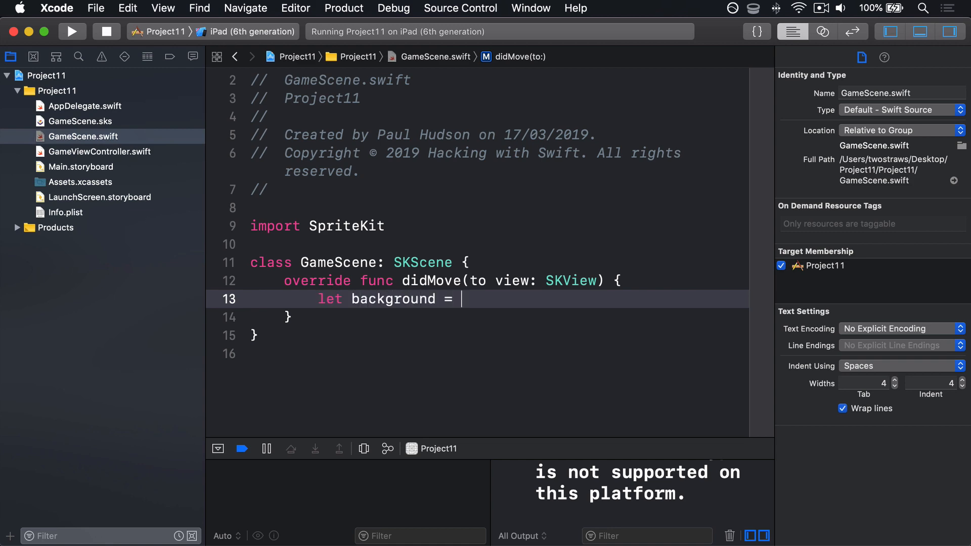
{"action": "type", "text": "SKSpriteNode("}
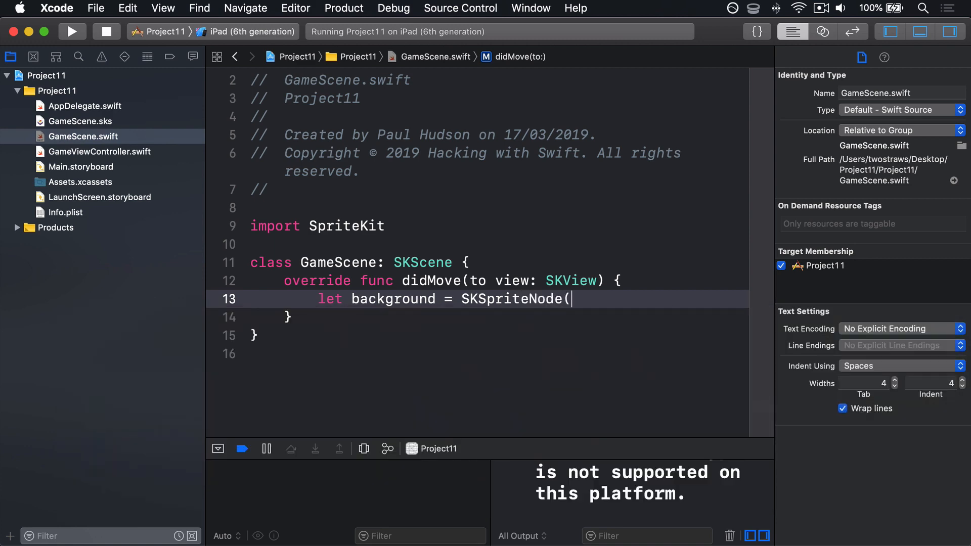
{"action": "type", "text": "("}
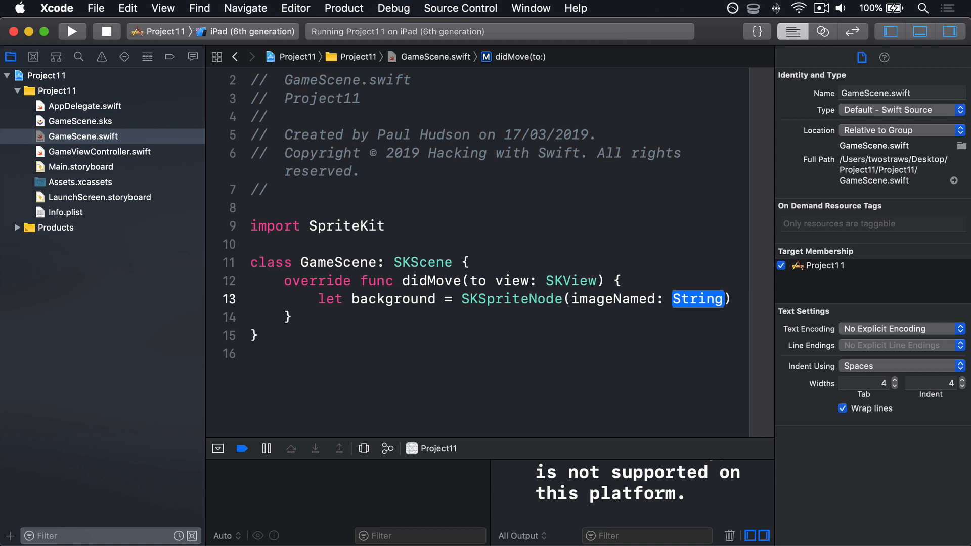
{"action": "type", "text": "\"background\""}
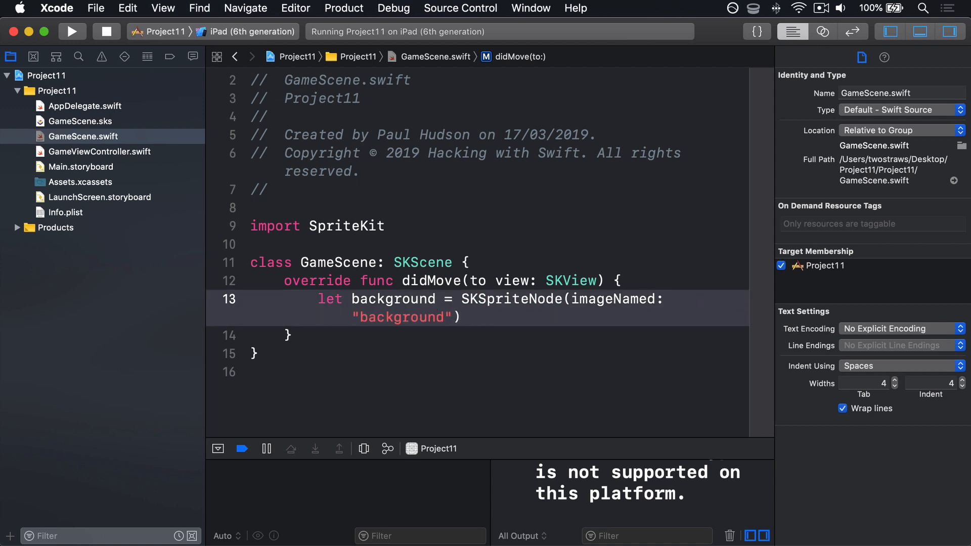
{"action": "left_click", "coordinate": [956, 31]}
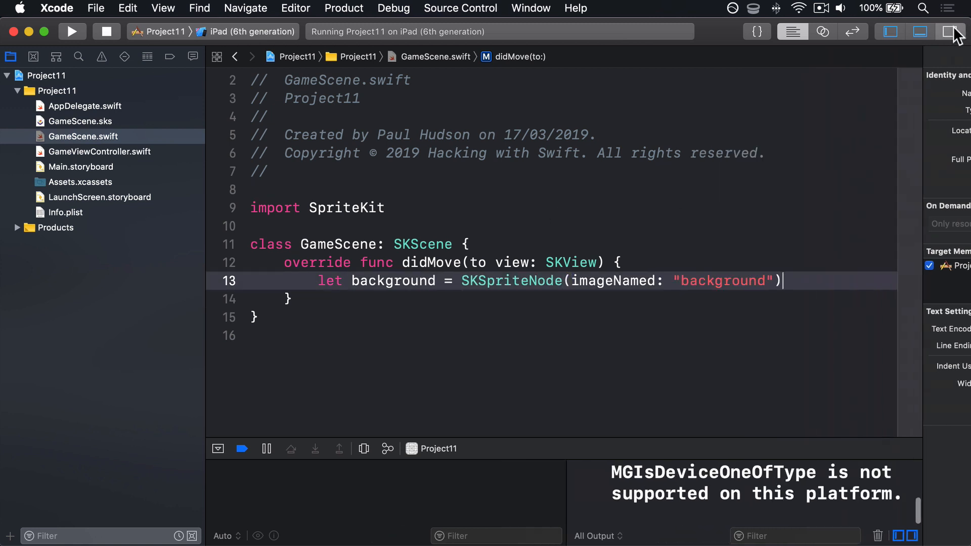
Position the background at CGPoint(x: 512, y: 384) and add it with addChild(background).
{"action": "left_click", "coordinate": [950, 31]}
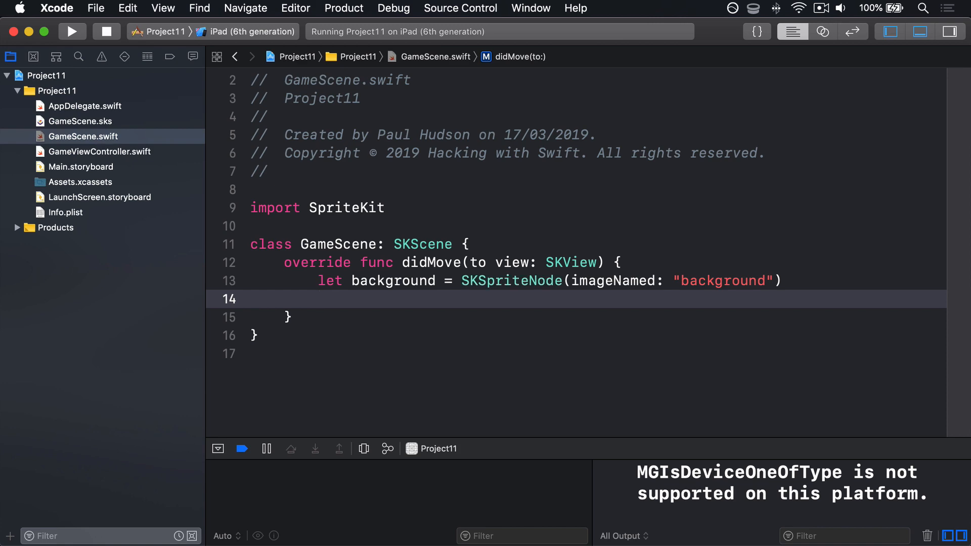
{"action": "type", "text": "background.position ="}
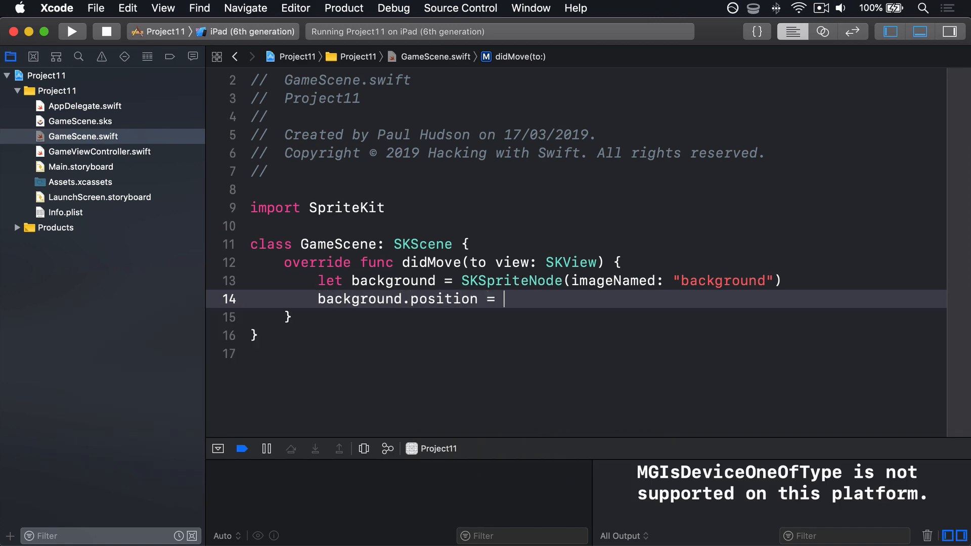
{"action": "type", "text": "CGPoint(x: 512, y: CGFloat"}
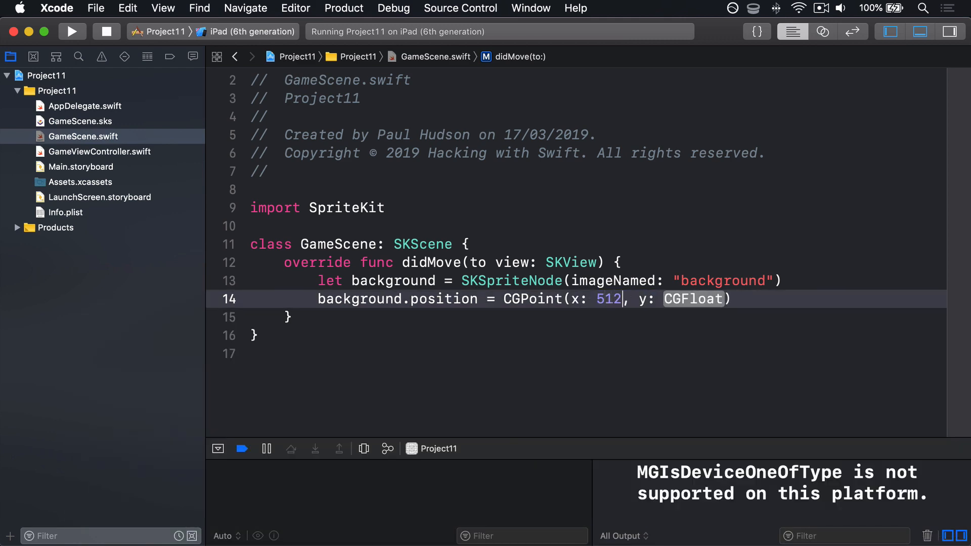
{"action": "type", "text": "384"}
{"action": "type", "text": "addChild(node: SKNode"}
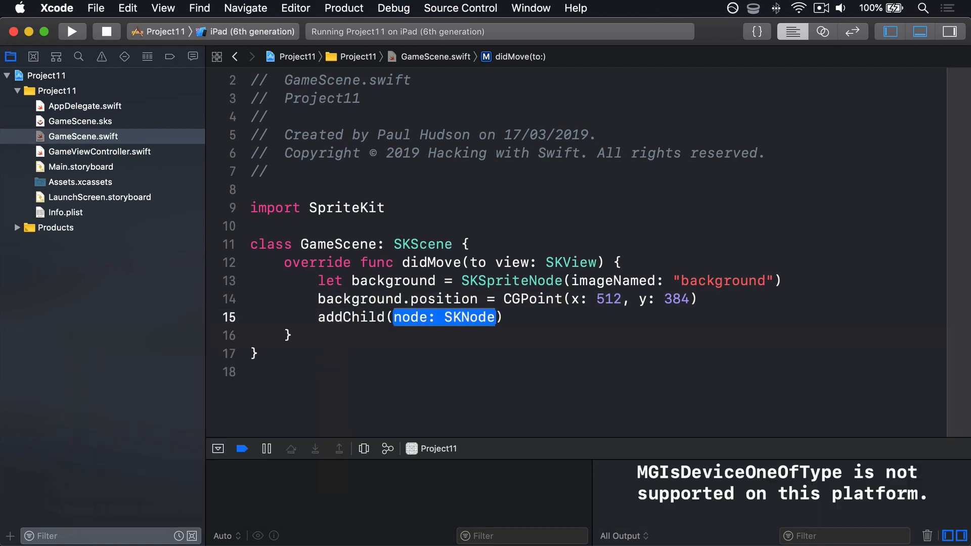
{"action": "type", "text": "background"}
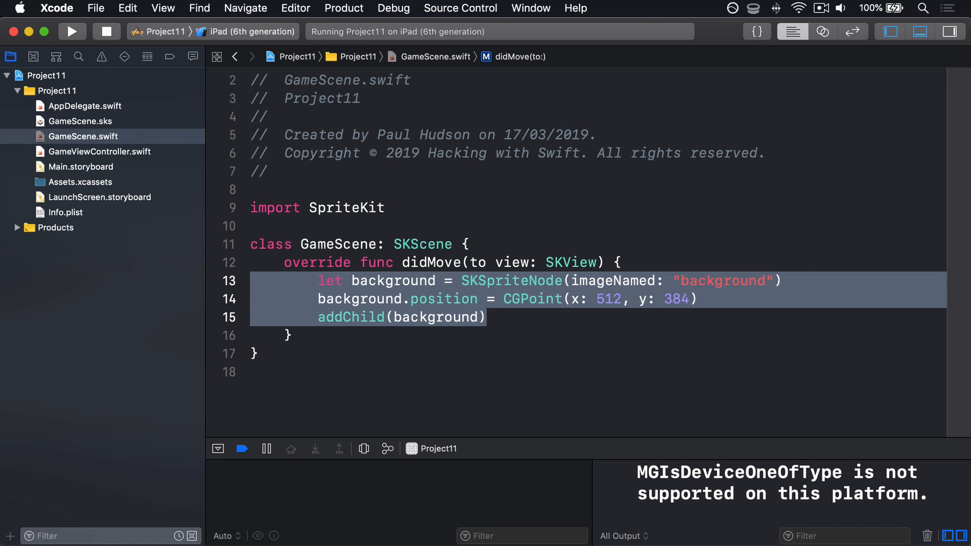
Stop the current run, switch the destination to iPad Pro (12.9-inch) (3rd generation) and run again.
{"action": "left_click", "coordinate": [72, 32]}
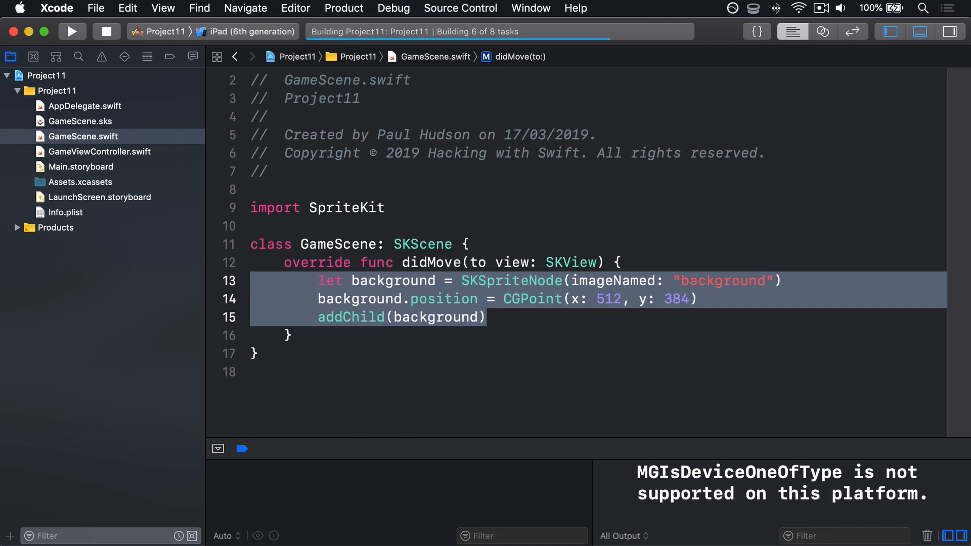
{"action": "left_click", "coordinate": [72, 32]}
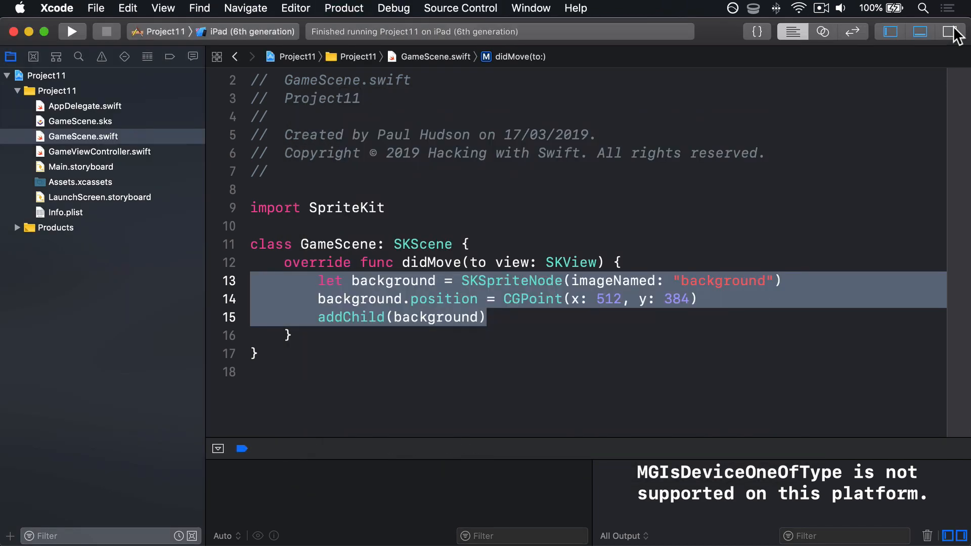
{"action": "left_click", "coordinate": [252, 32]}
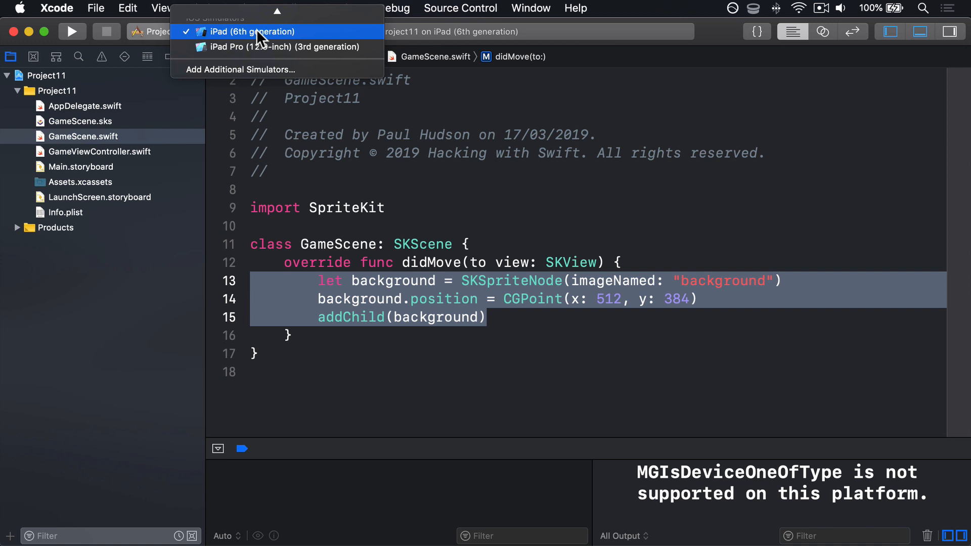
{"action": "left_click", "coordinate": [278, 48]}
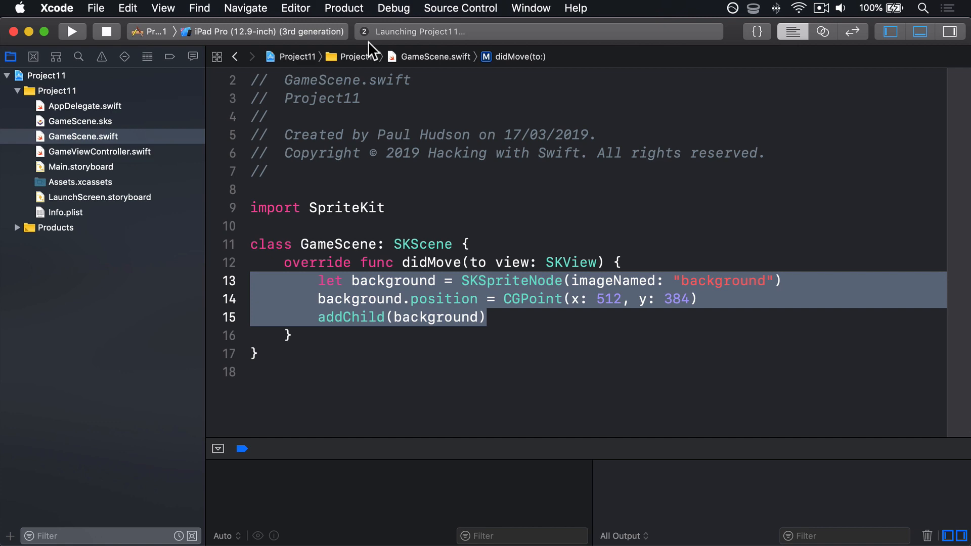
{"action": "left_click", "coordinate": [70, 32]}
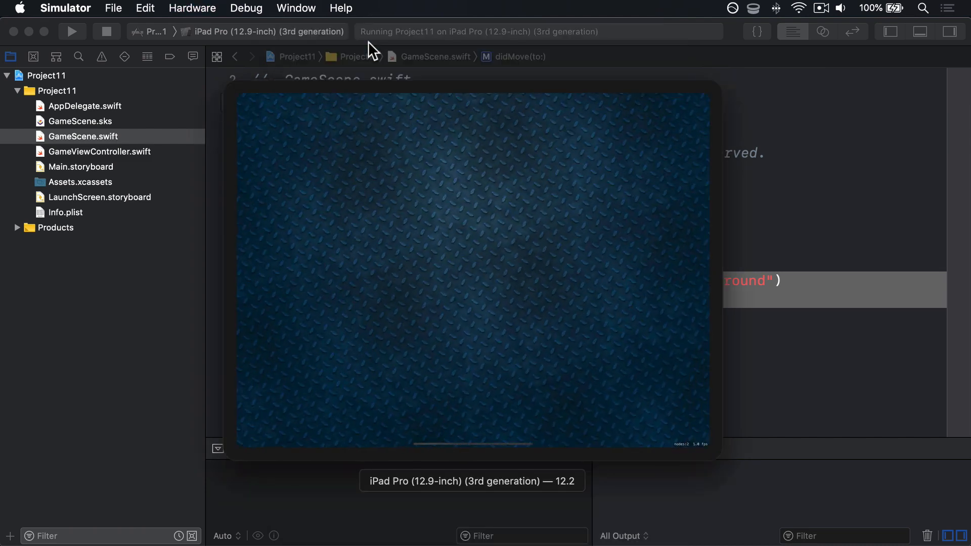
{"action": "mouse_move", "coordinate": [421, 190]}
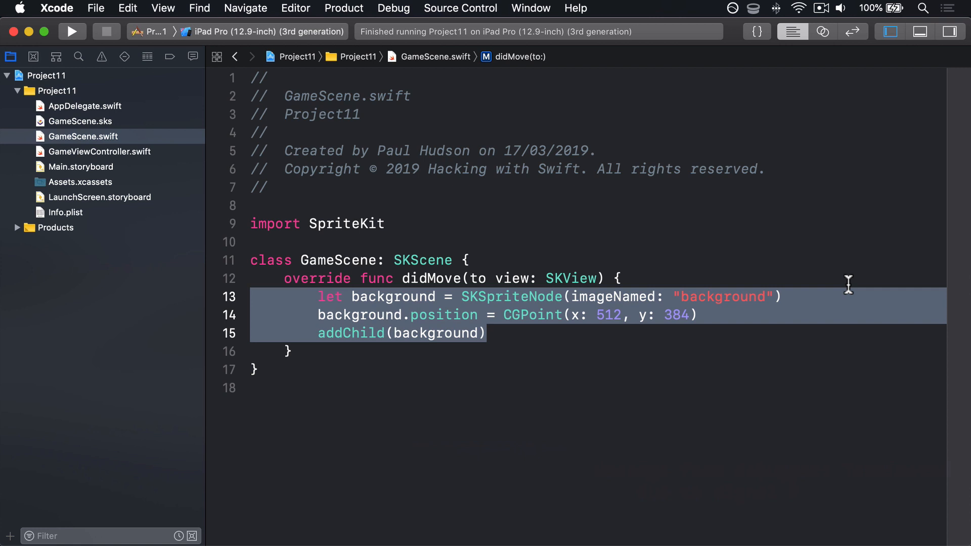
{"action": "mouse_move", "coordinate": [728, 314]}
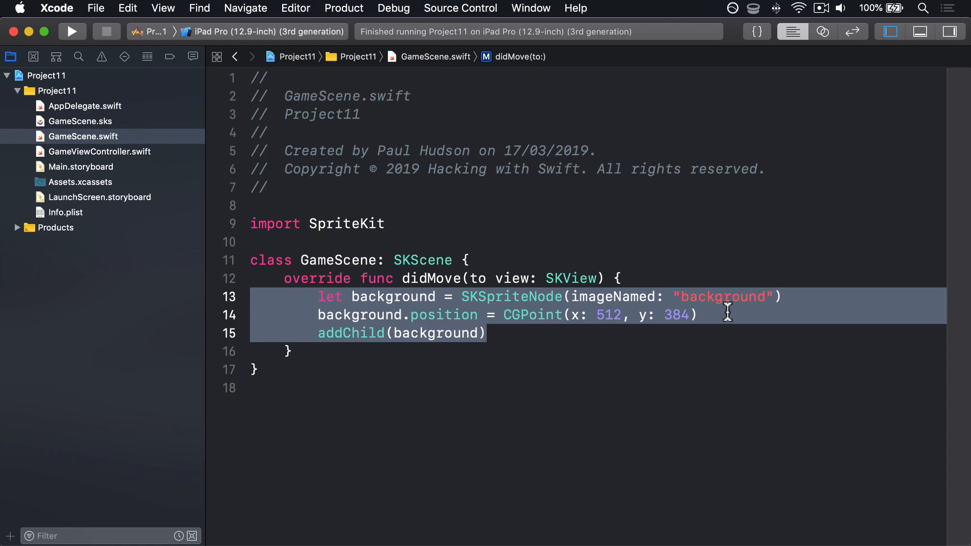
Add background.blendMode = .replace and background.zPosition = -1 before addChild(background).
{"action": "type", "text": "background.blendMode = .replace"}
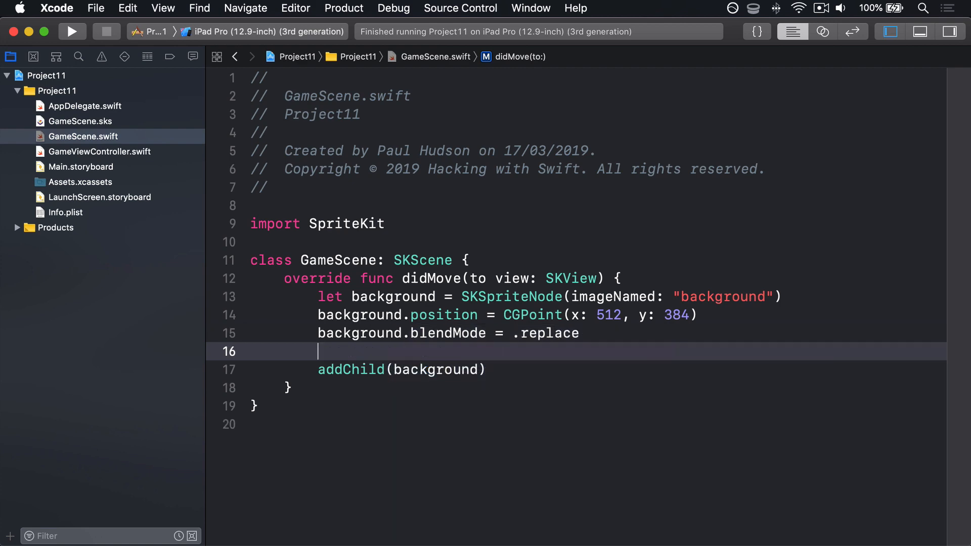
{"action": "type", "text": "background.z"}
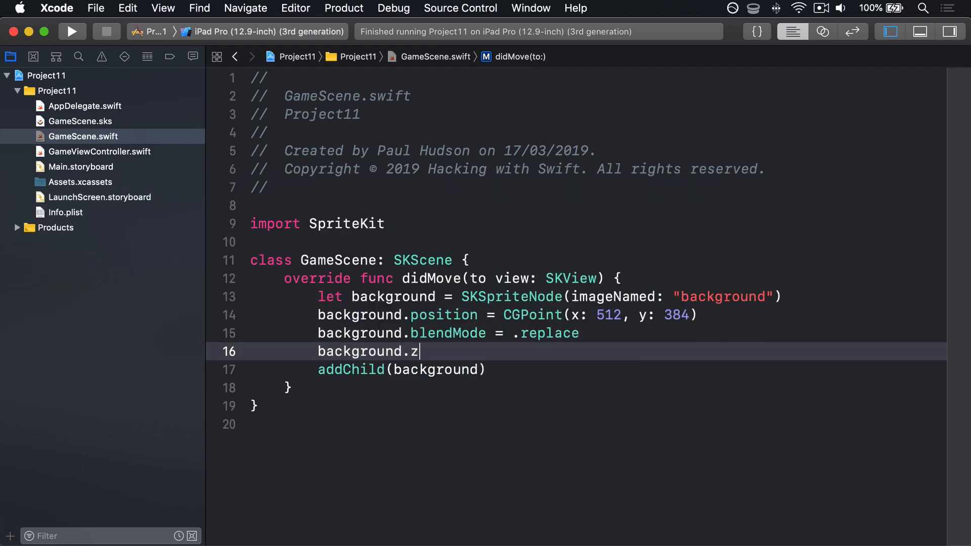
{"action": "type", "text": "Position ="}
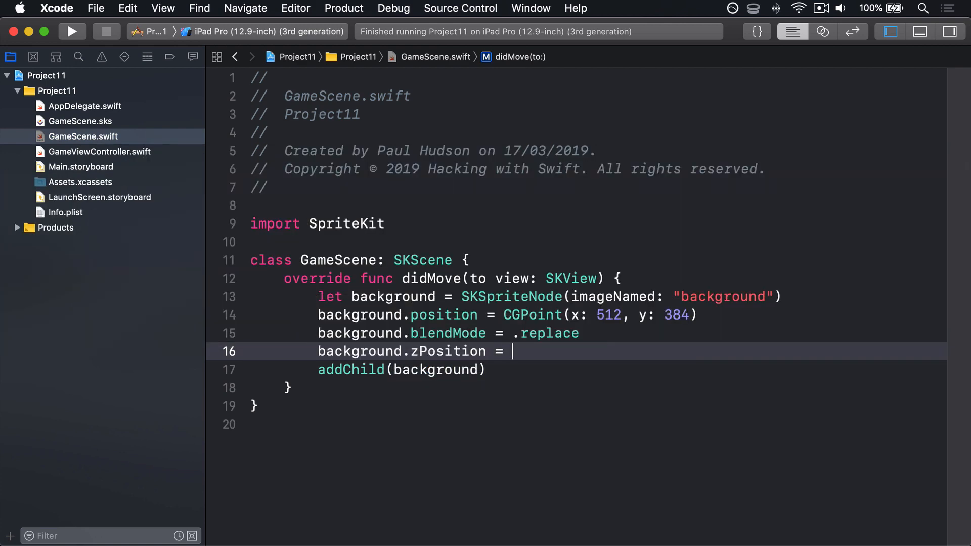
{"action": "type", "text": "-1"}
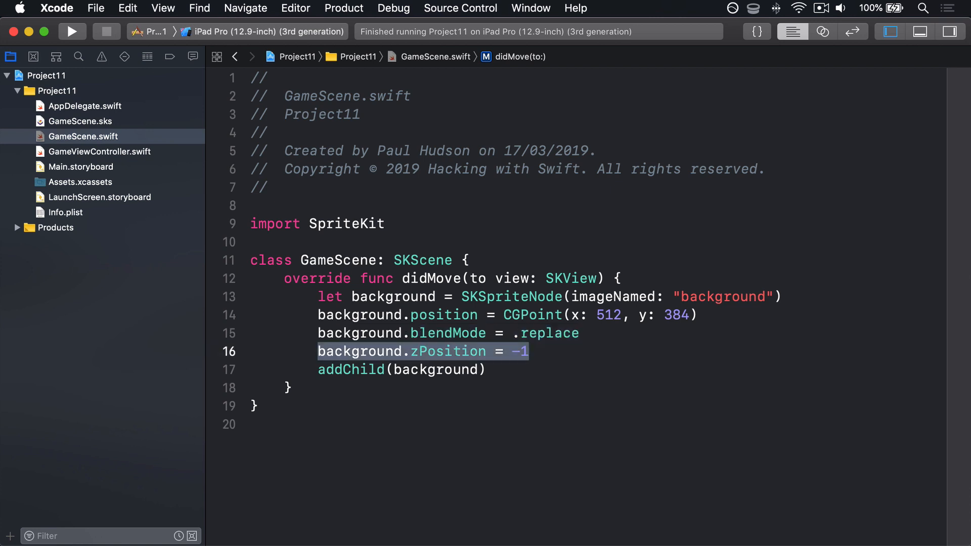
Run the game briefly, then switch the destination to iPad (6th generation).
{"action": "left_click", "coordinate": [72, 31]}
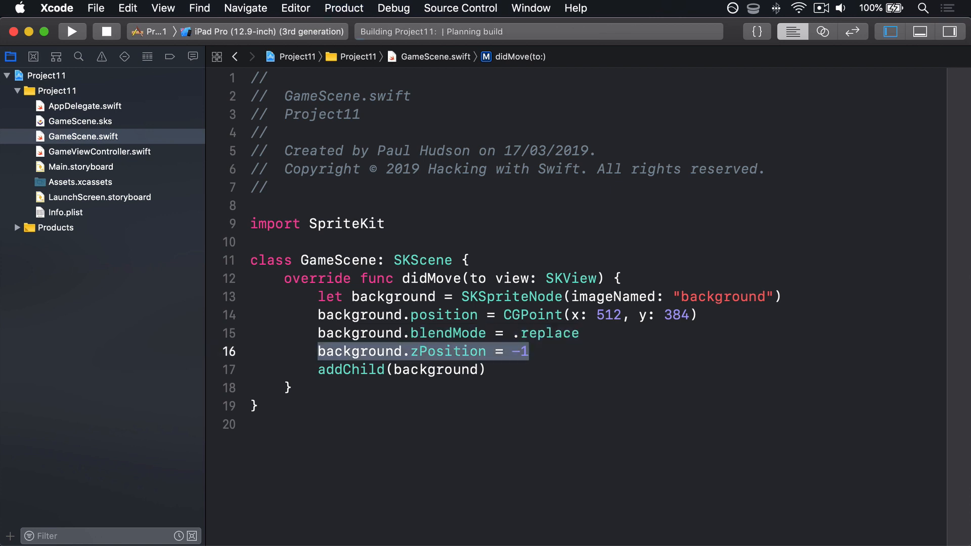
{"action": "left_click", "coordinate": [72, 31]}
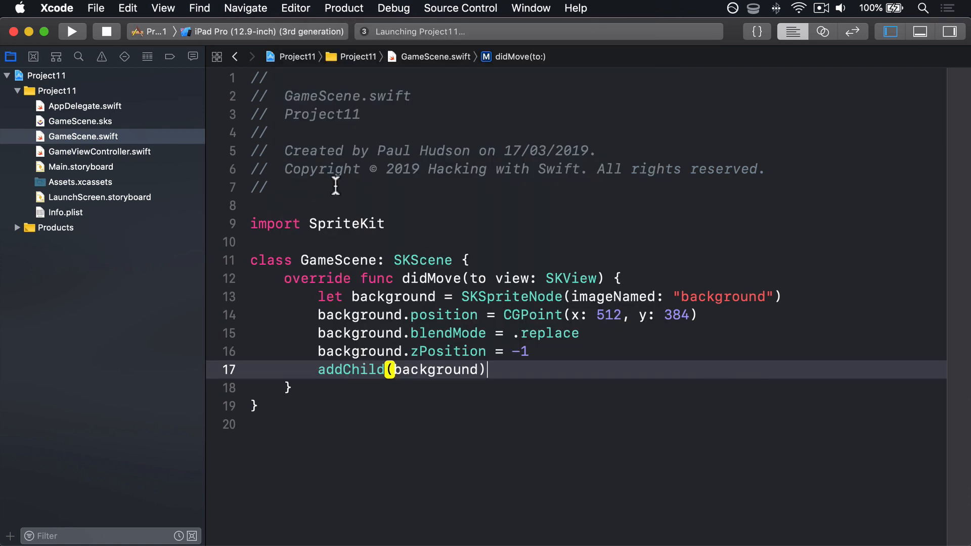
{"action": "left_click", "coordinate": [272, 31]}
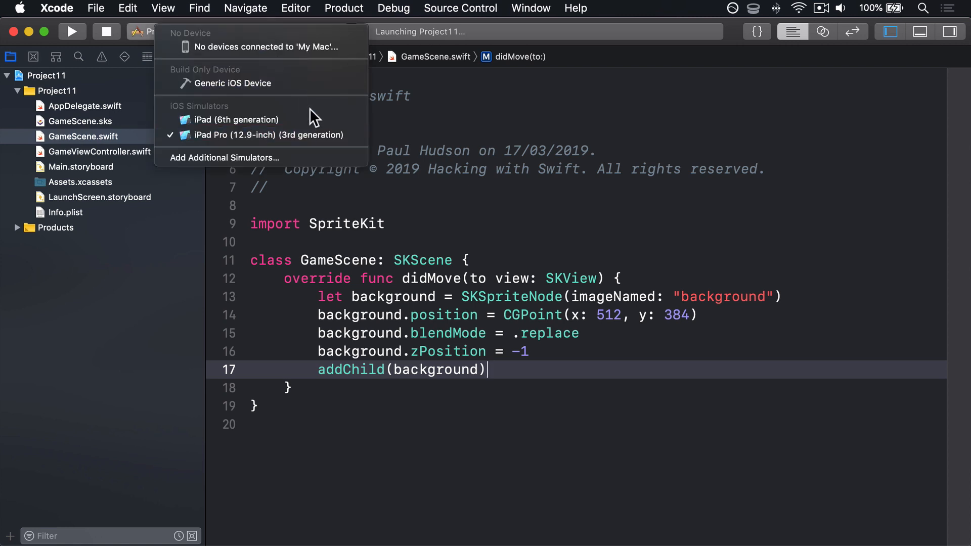
{"action": "left_click", "coordinate": [236, 119]}
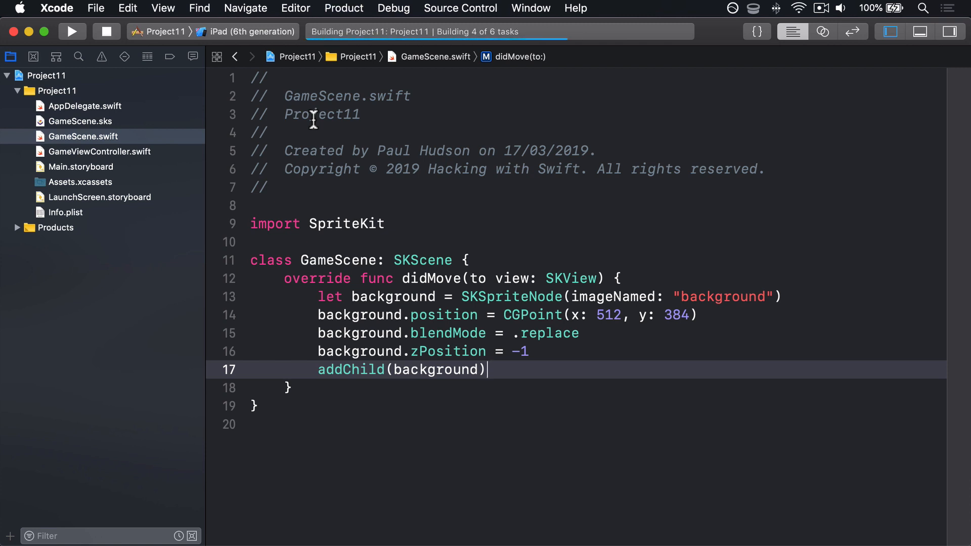
Run Project11 on the iPad (6th generation) simulator, then stop it.
{"action": "left_click", "coordinate": [71, 32]}
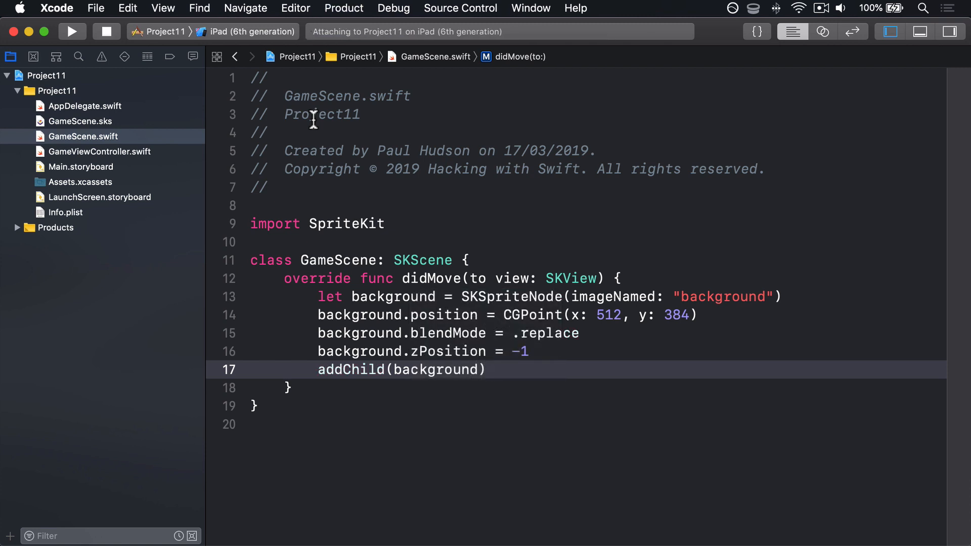
{"action": "left_click", "coordinate": [70, 31]}
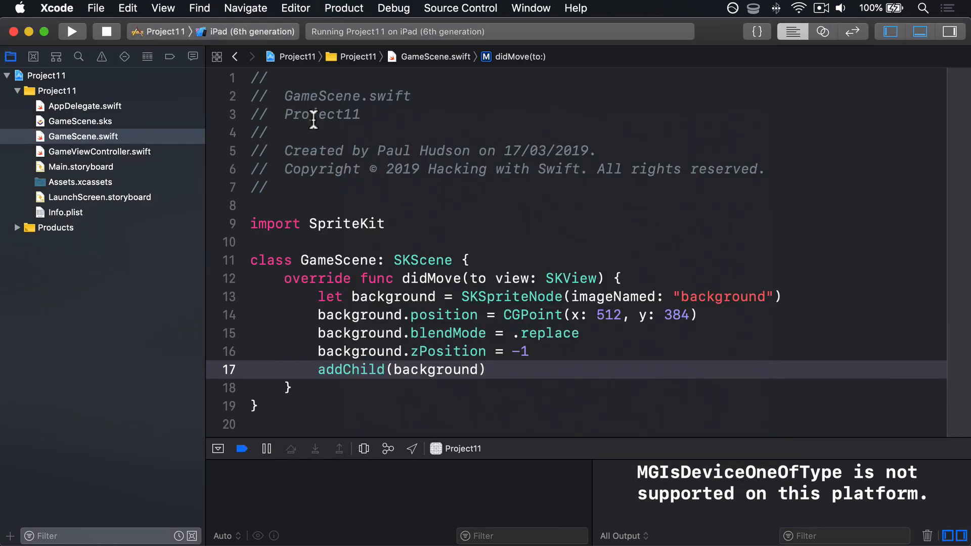
{"action": "left_click", "coordinate": [106, 32]}
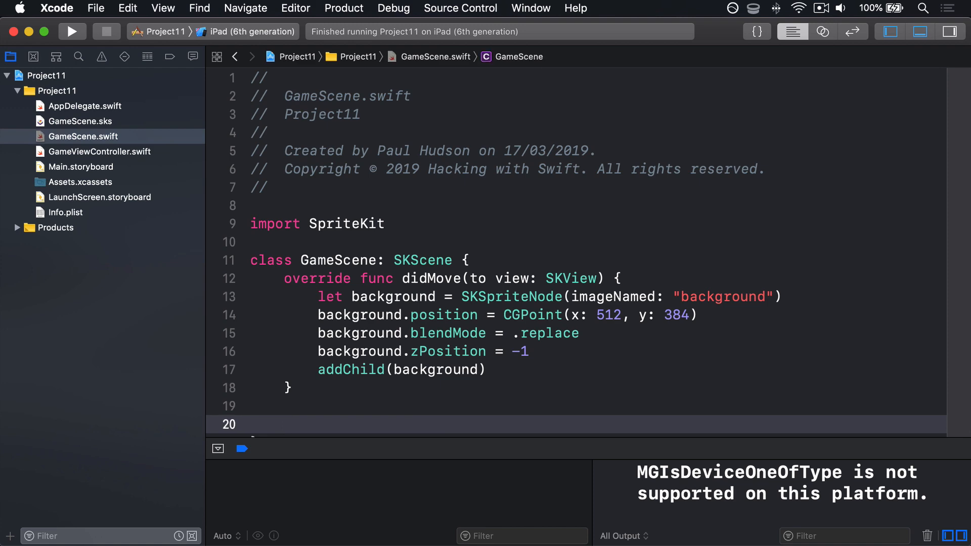
In touchesBegan, guard-unwrap the first touch and get its location in self.
{"action": "type", "text": "touchesBegan(_ touches: Set<UITouch>, with event: UIEvent?) {"}
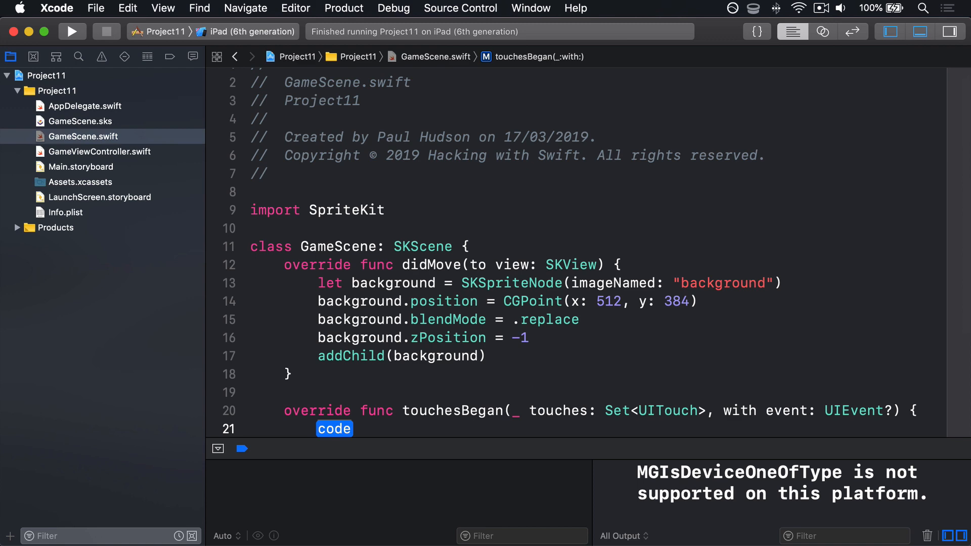
{"action": "type", "text": "guard l"}
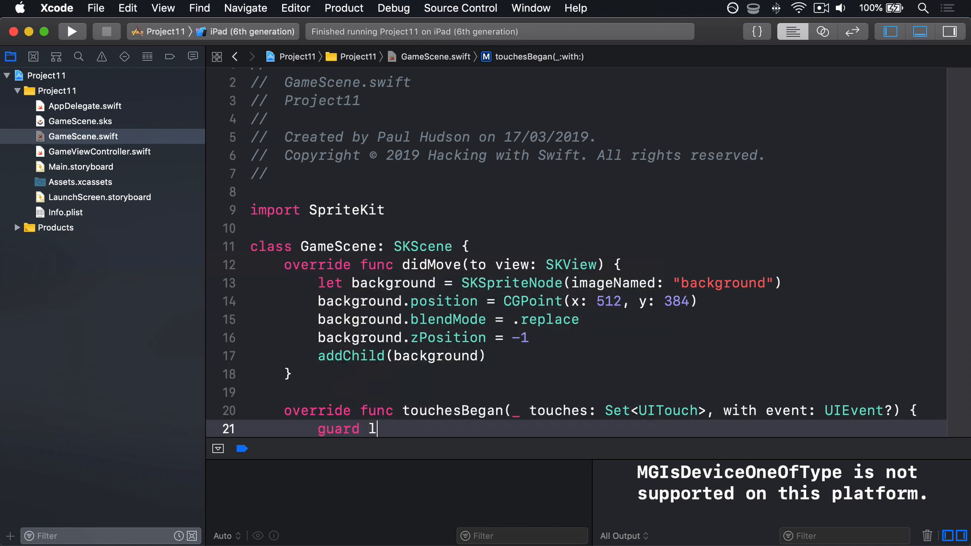
{"action": "type", "text": "et touch = touches.first"}
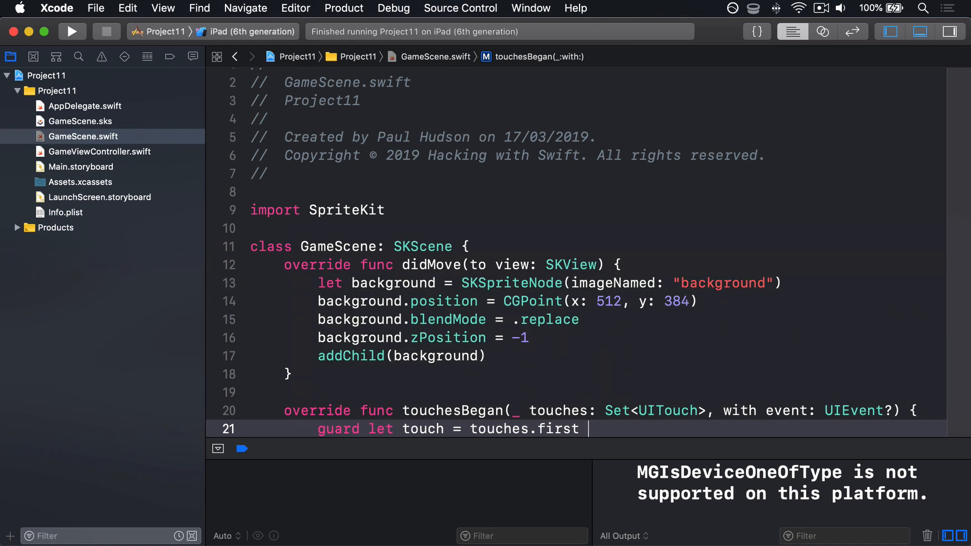
{"action": "type", "text": "else { return }"}
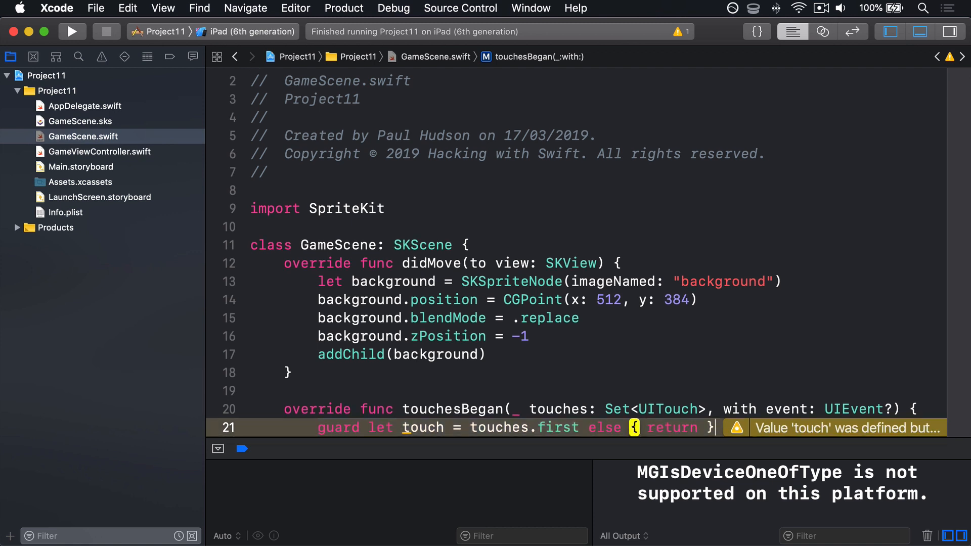
{"action": "key", "text": "Return"}
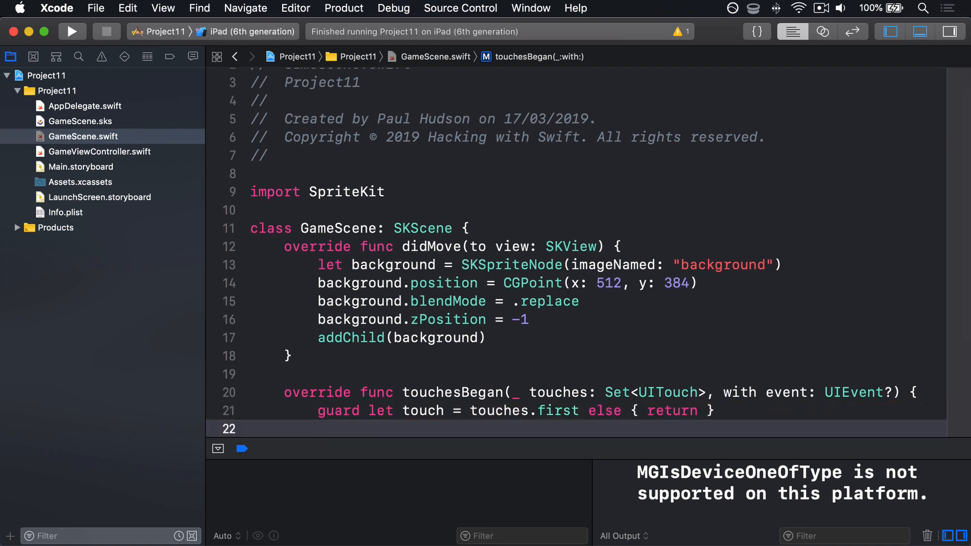
{"action": "type", "text": "let l"}
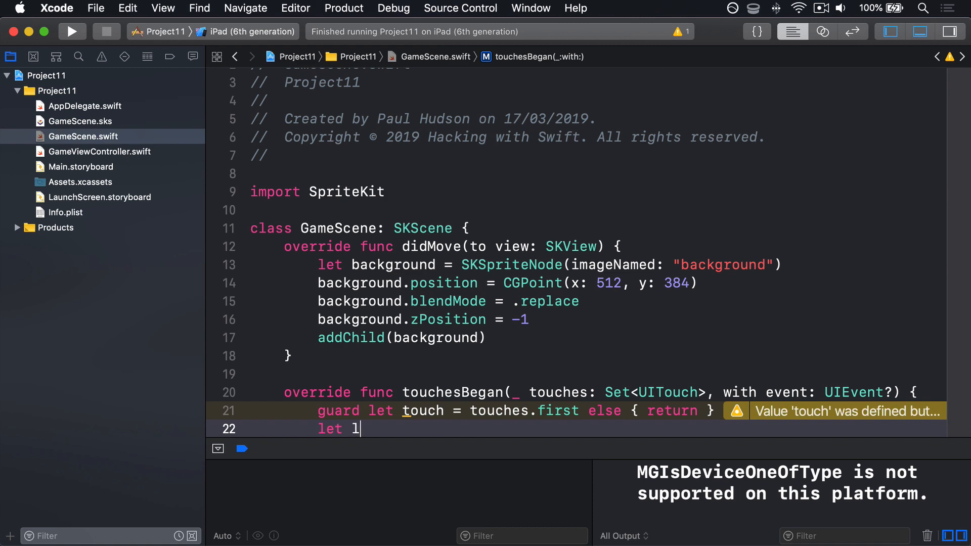
{"action": "type", "text": "ocation = touch.location(in: SKNode"}
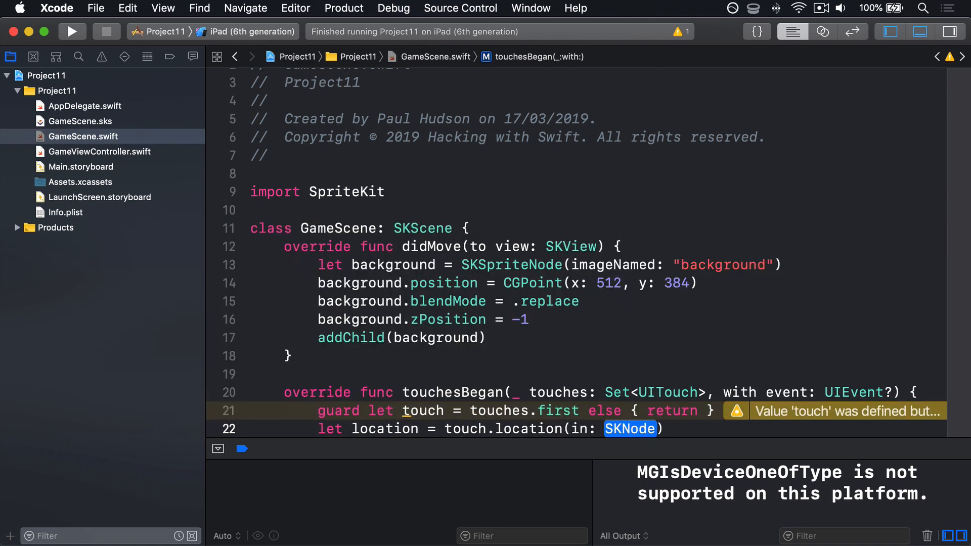
{"action": "type", "text": "self"}
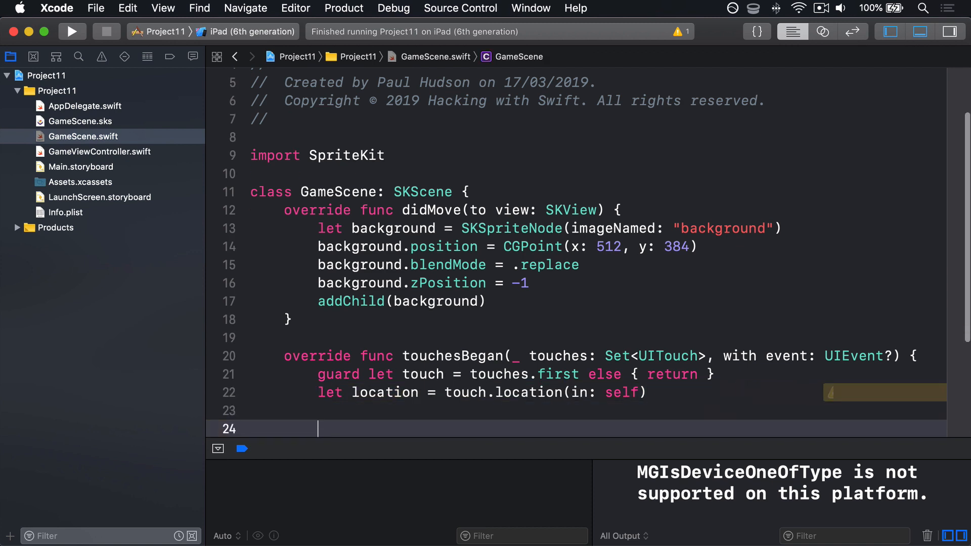
Create a red 64×64 SKSpriteNode box at the touch location, add it as a child, and run.
{"action": "type", "text": "let box ="}
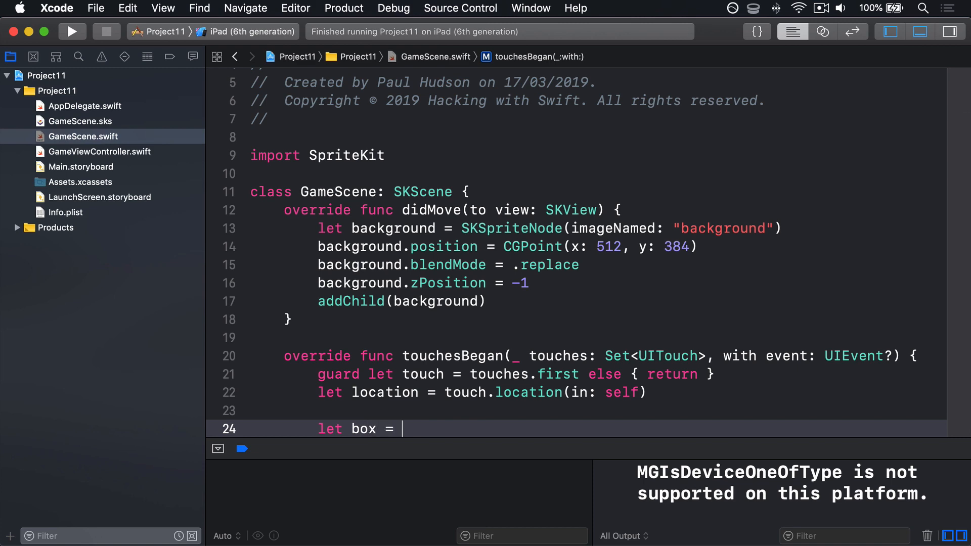
{"action": "type", "text": "SKSpriteNode(color: ., size: CGSize"}
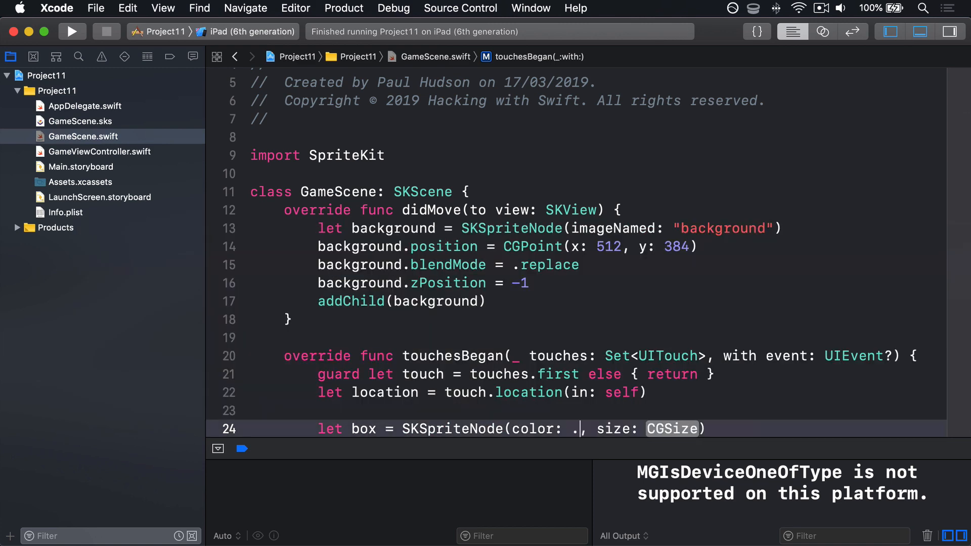
{"action": "type", "text": "red"}
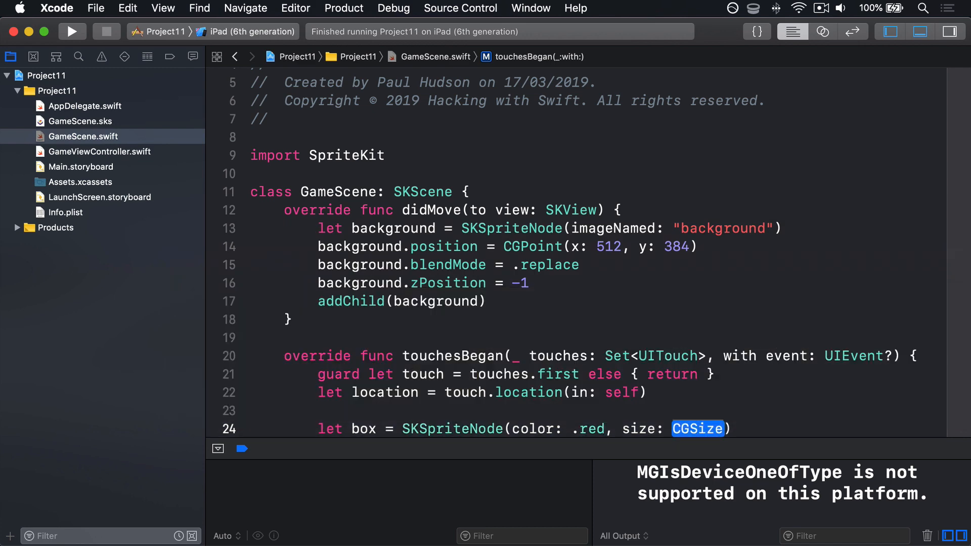
{"action": "type", "text": "(width: 64, height: 64"}
{"action": "type", "text": "box.position ="}
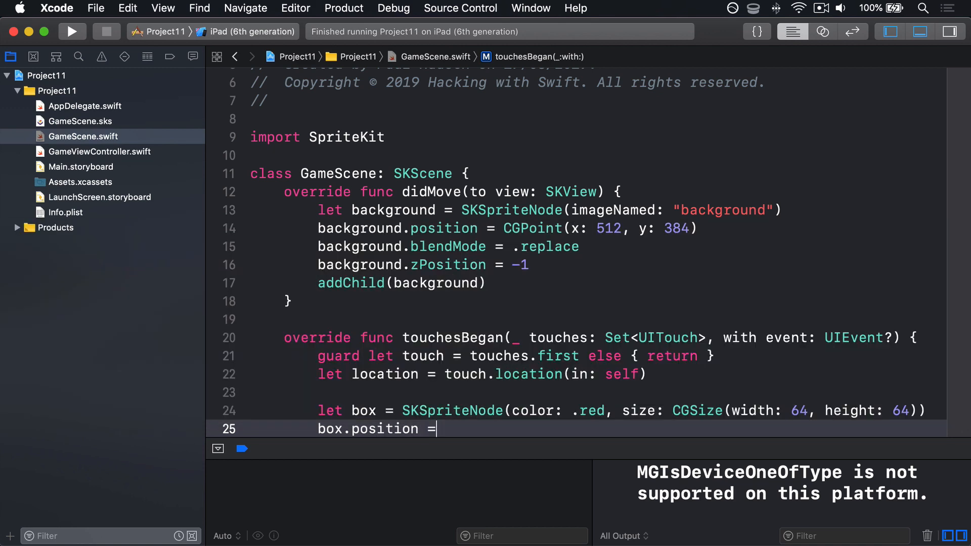
{"action": "type", "text": "location"}
{"action": "type", "text": "addChild(box)"}
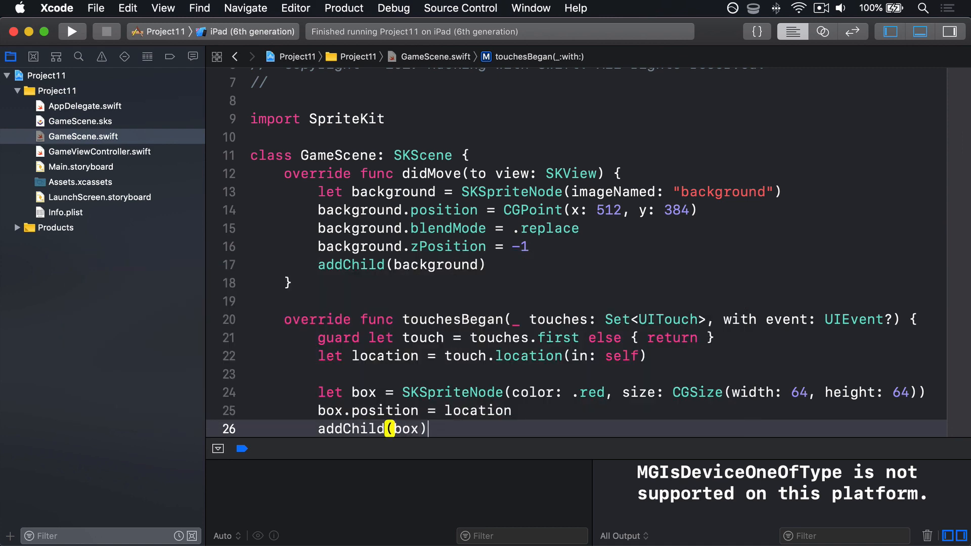
{"action": "left_click", "coordinate": [427, 337]}
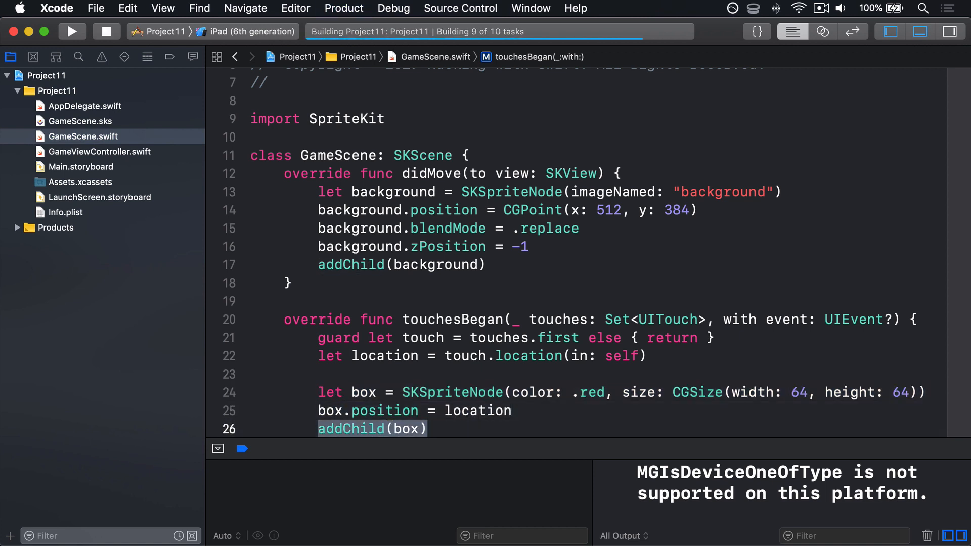
Tap the iPad scene in Simulator to spawn red boxes that stay where placed.
{"action": "left_click", "coordinate": [70, 32]}
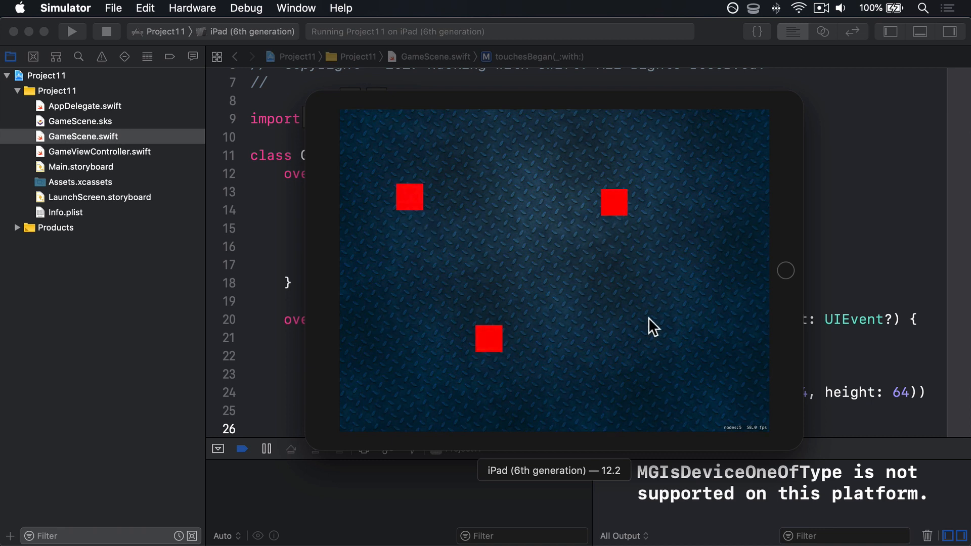
{"action": "left_click", "coordinate": [539, 226]}
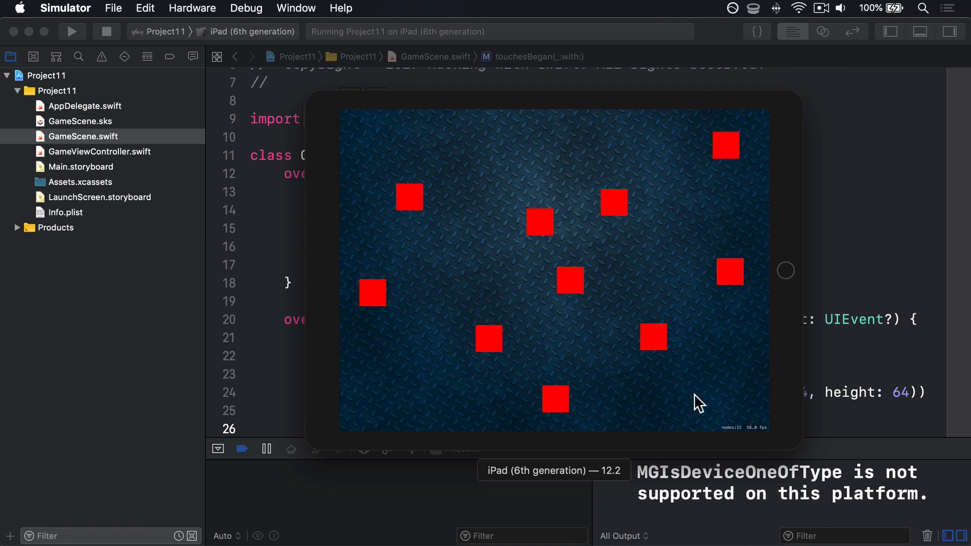
{"action": "mouse_move", "coordinate": [730, 450]}
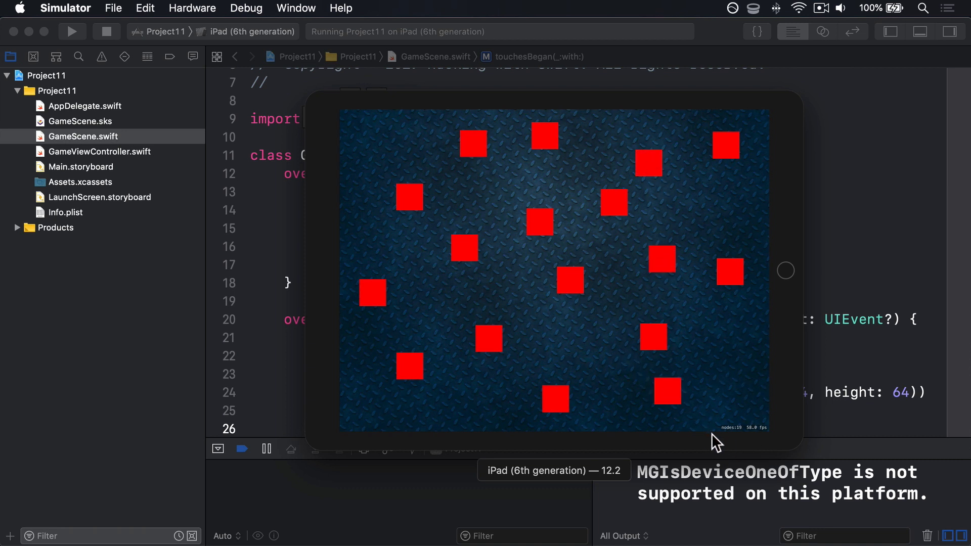
{"action": "mouse_move", "coordinate": [762, 443]}
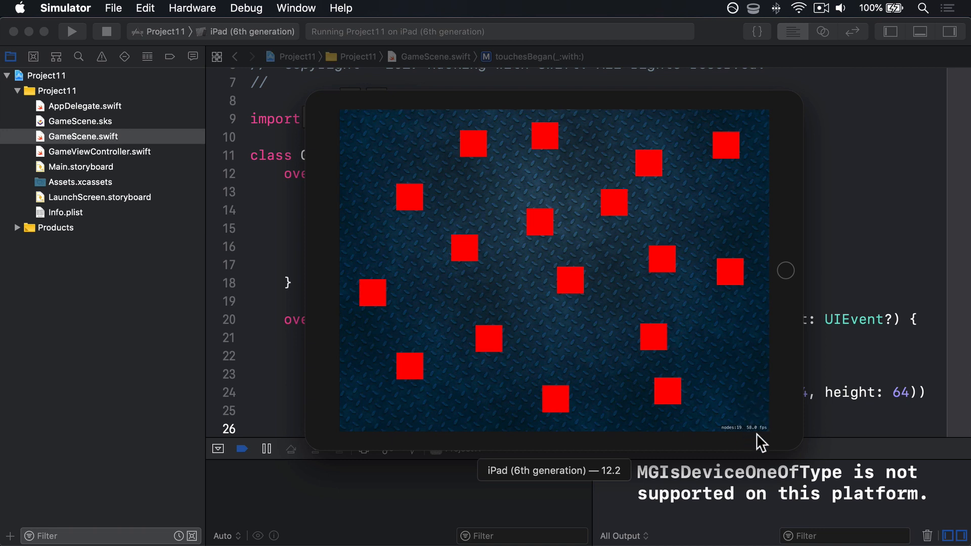
{"action": "mouse_move", "coordinate": [671, 361]}
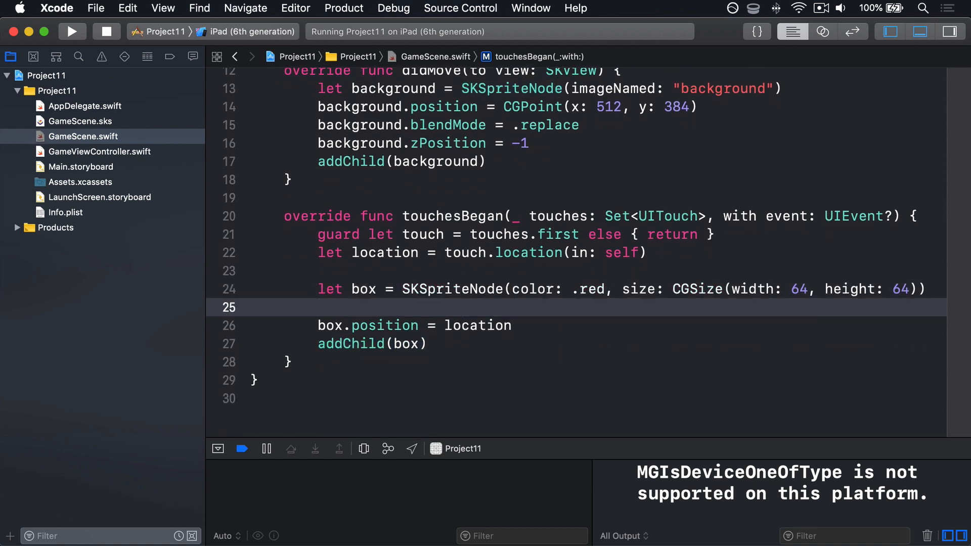
Add box.physicsBody = SKPhysicsBody(rectangleOf: CGSize(width: 64, height: 64)) via completion.
{"action": "type", "text": "box.p"}
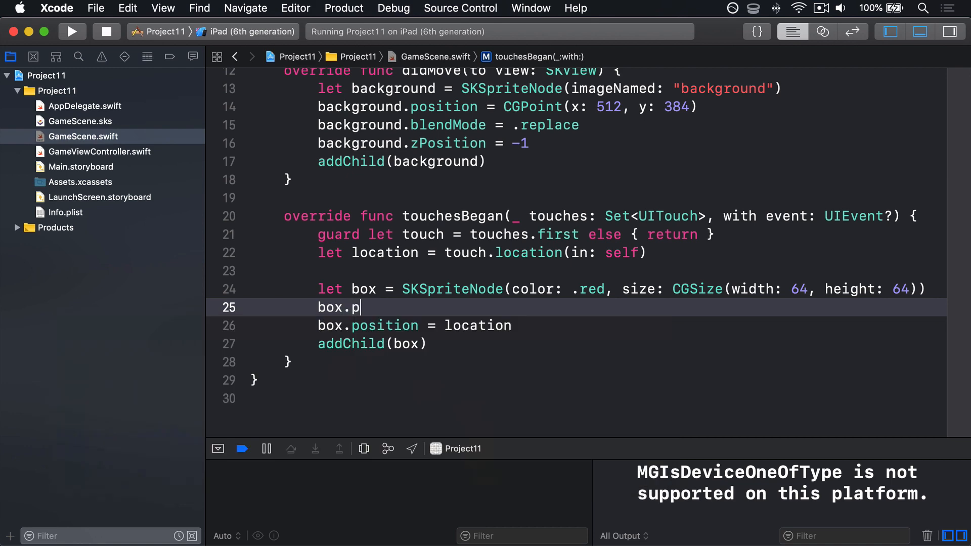
{"action": "type", "text": "hysicsBody ="}
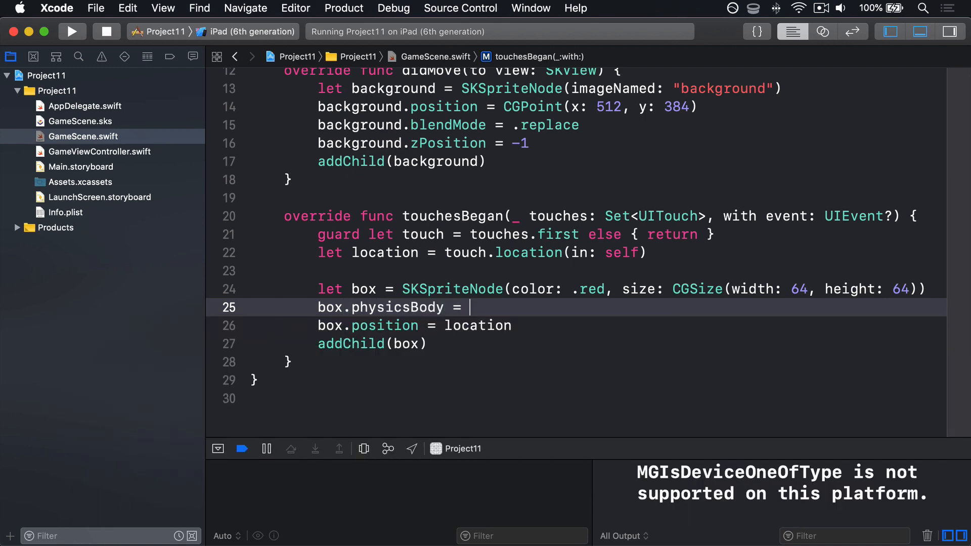
{"action": "type", "text": "SKPhysicsBody("}
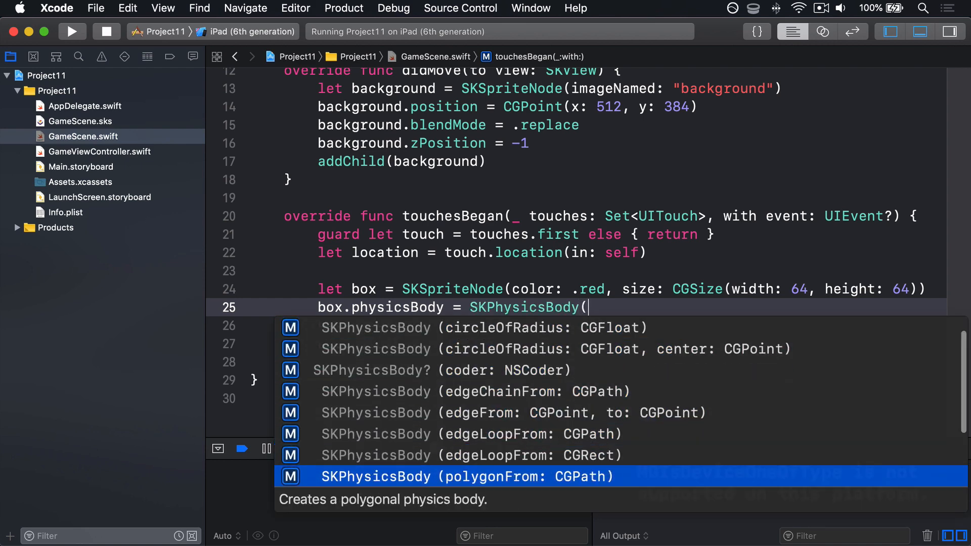
{"action": "scroll", "scroll_direction": "down", "scroll_amount": 3}
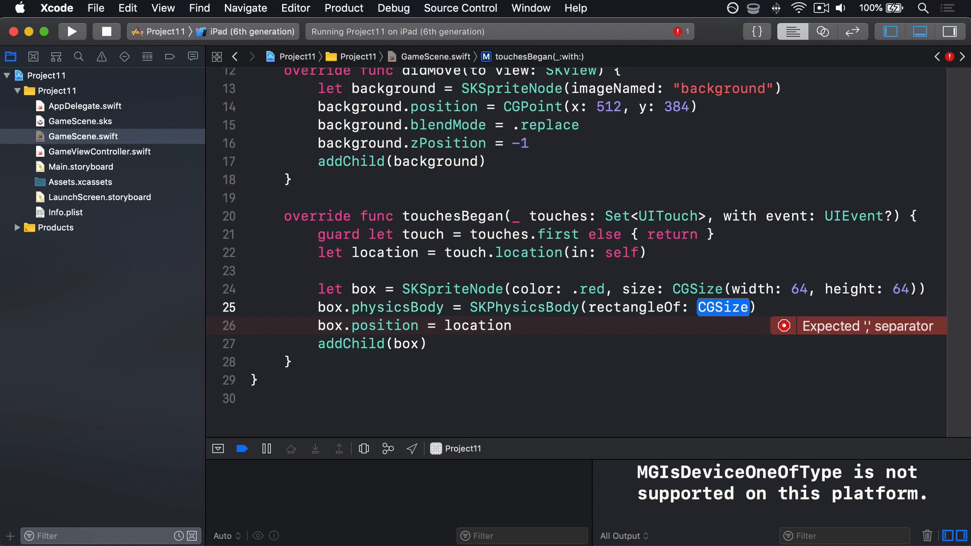
{"action": "type", "text": "(width: 64, height: 64"}
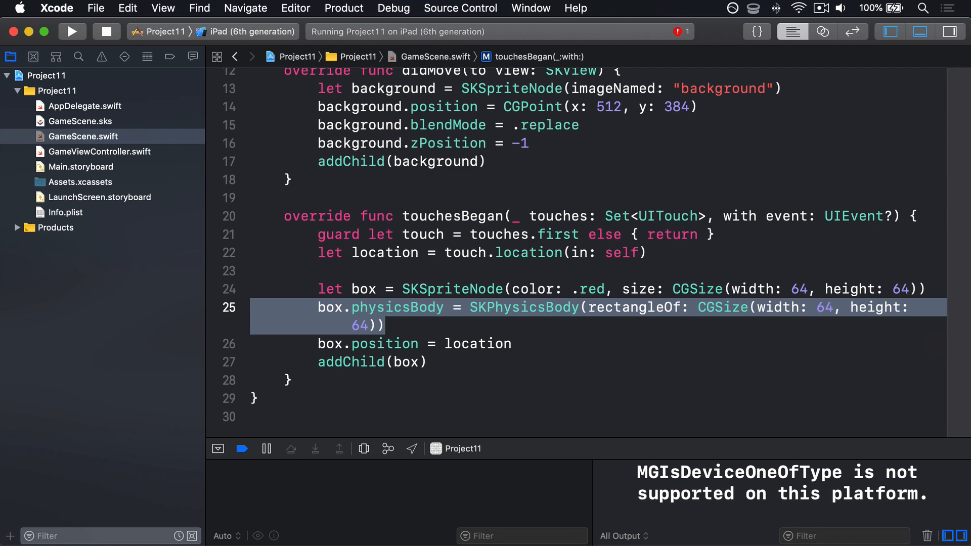
{"action": "scroll", "scroll_direction": "up", "scroll_amount": 3}
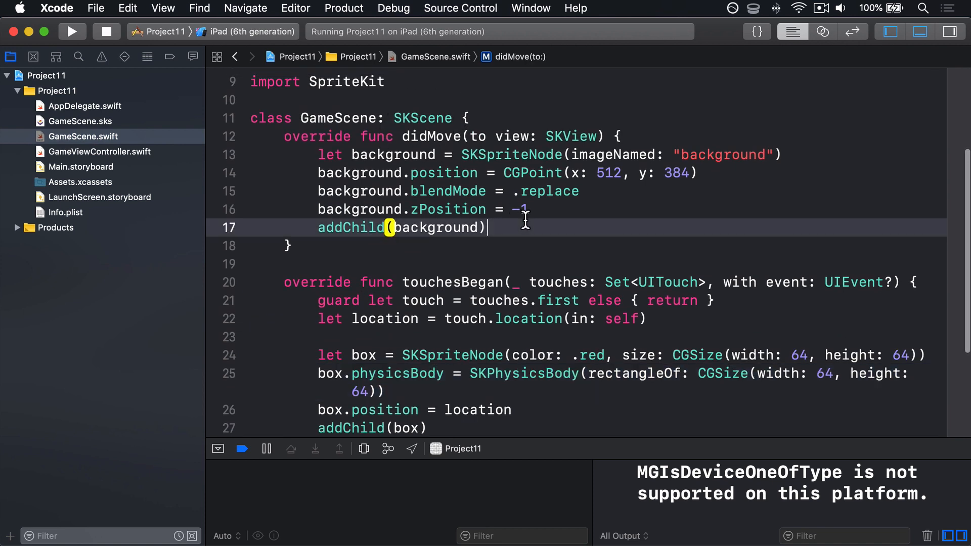
In didMove, set physicsBody = SKPhysicsBody(edgeLoopFrom: frame) and run the game again.
{"action": "type", "text": "physicsBody = SKPhysicsBody("}
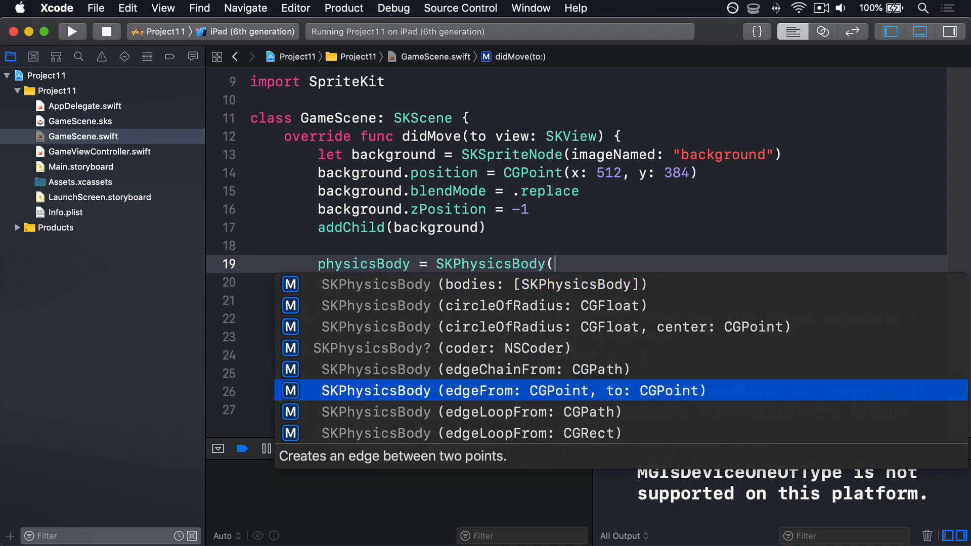
{"action": "key", "text": "Down"}
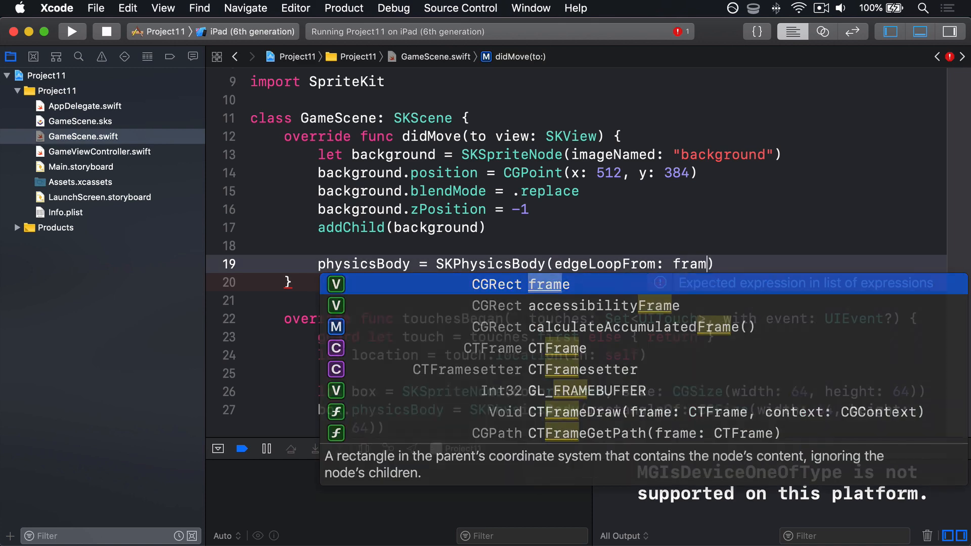
{"action": "key", "text": "return"}
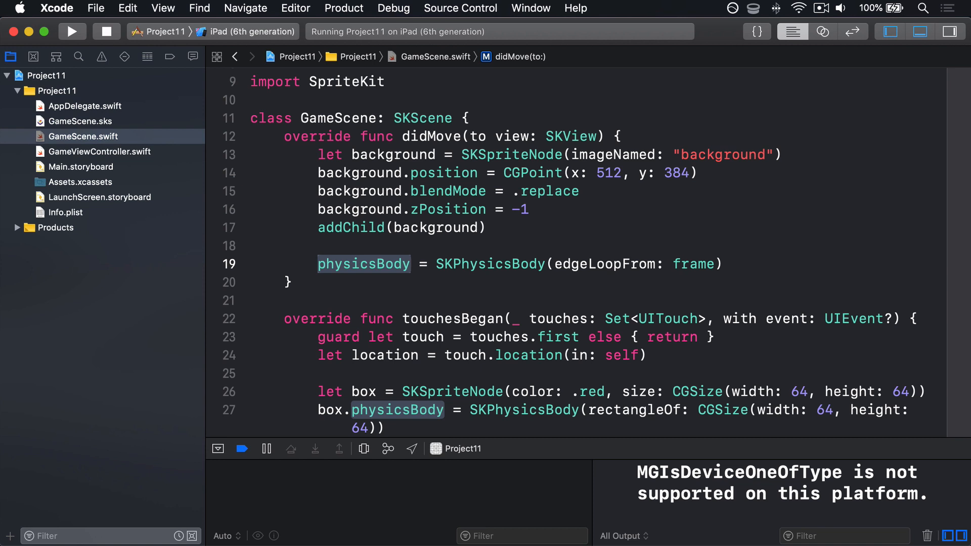
{"action": "left_click", "coordinate": [72, 31]}
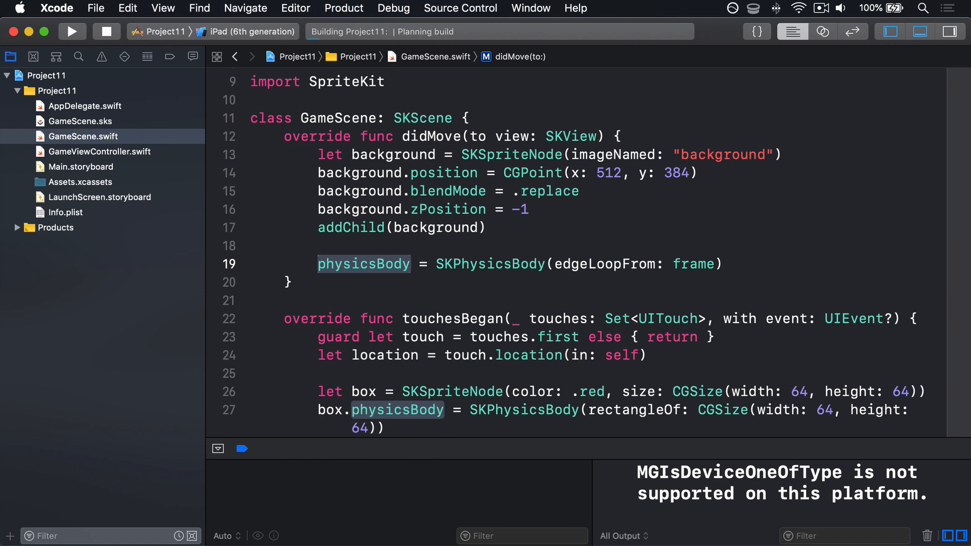
Tap the Simulator scene so red boxes fall and pile up at the bottom.
{"action": "left_click", "coordinate": [72, 32]}
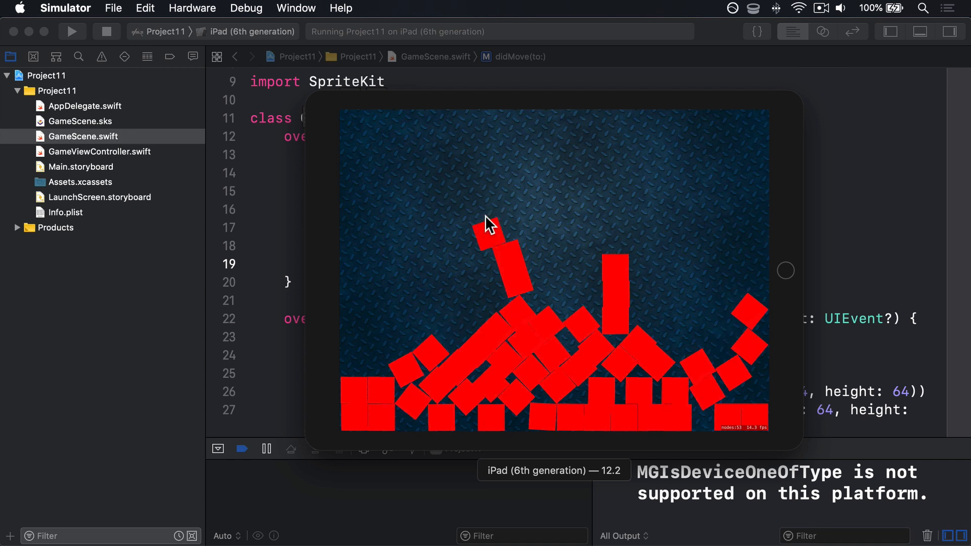
{"action": "mouse_move", "coordinate": [397, 211]}
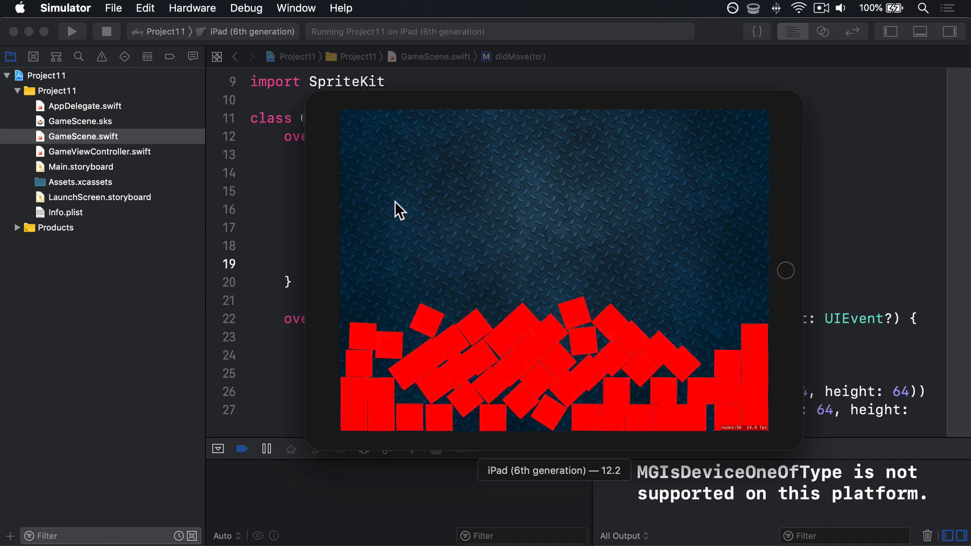